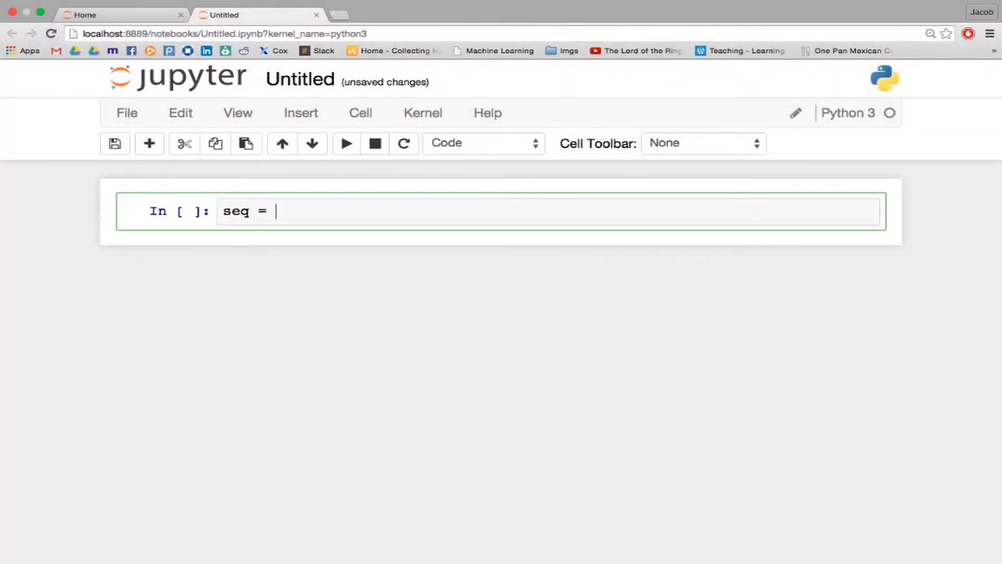
Store 'ACGT' in seq and run it, then begin a double-quoted seq = "ACGT" assignment
text('A)
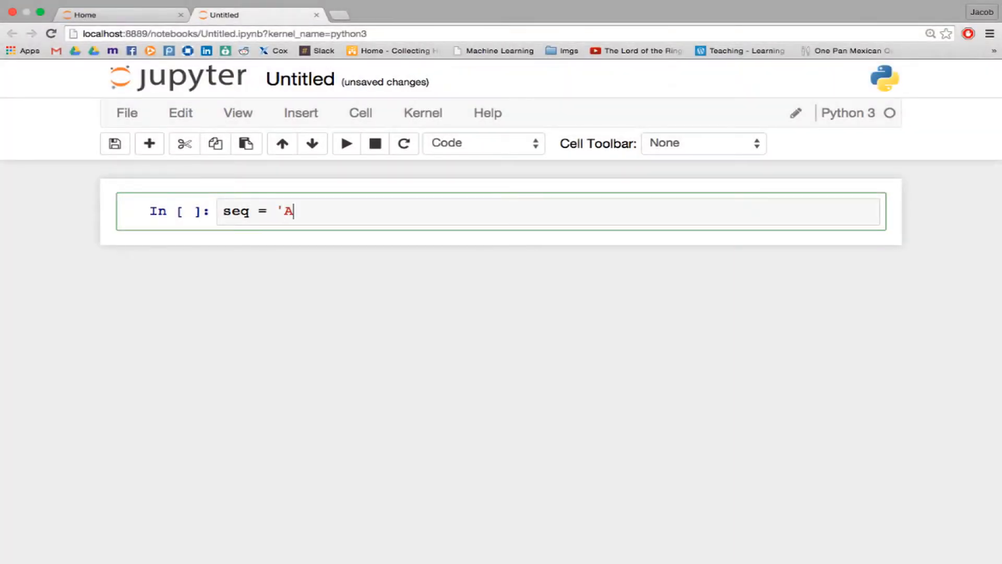
text(CGT')
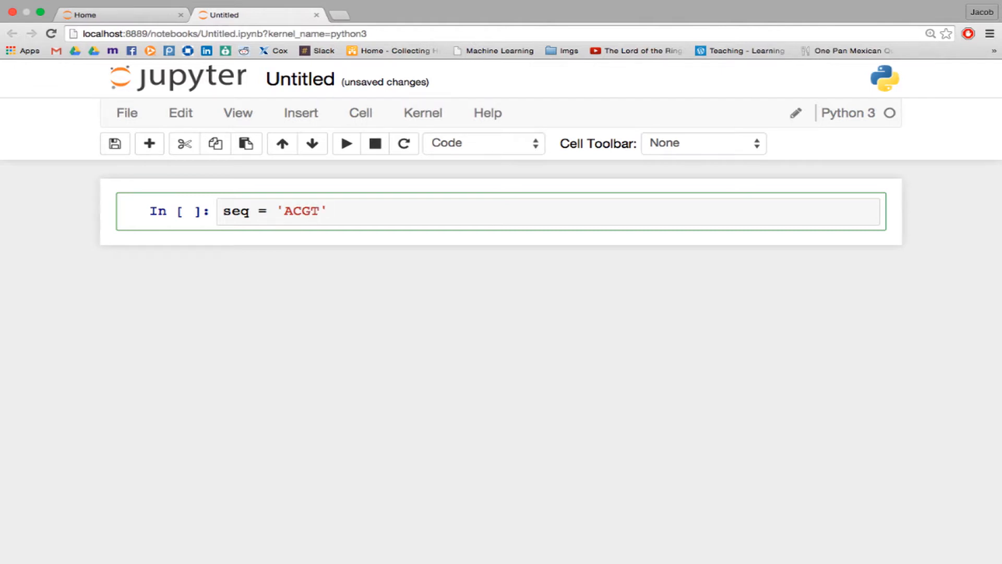
key(shift+enter)
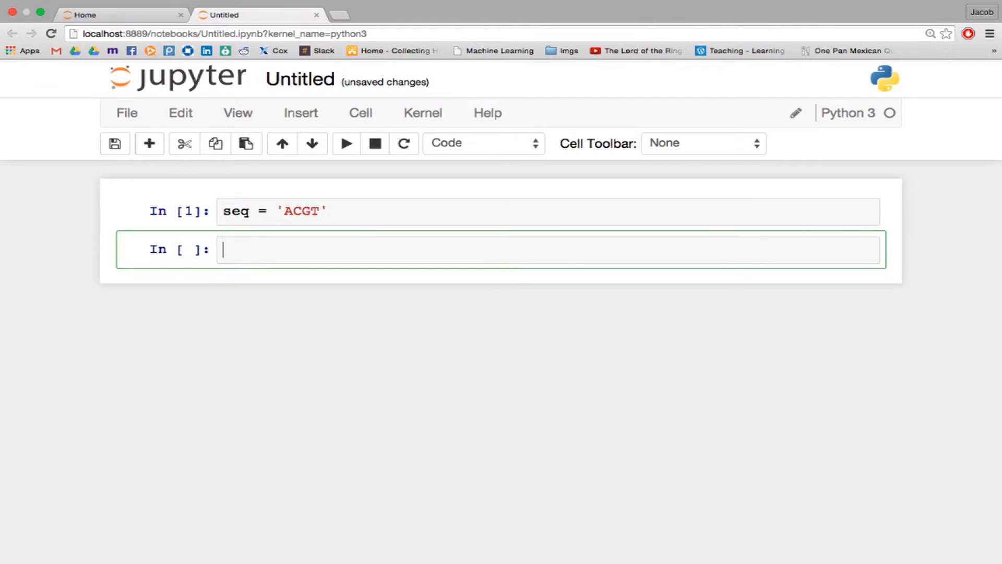
text(seq =)
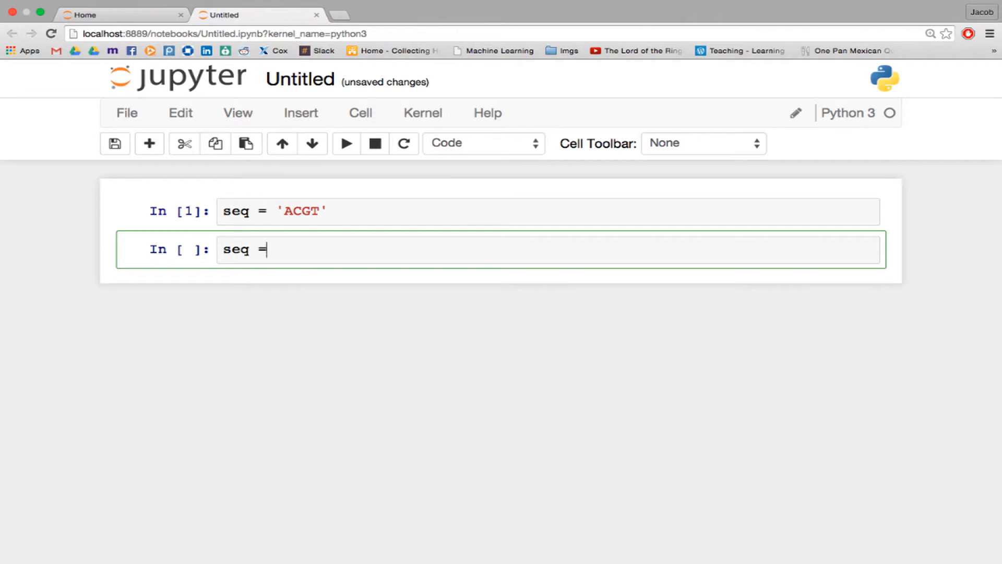
text("ACGT)
text(seq[1])
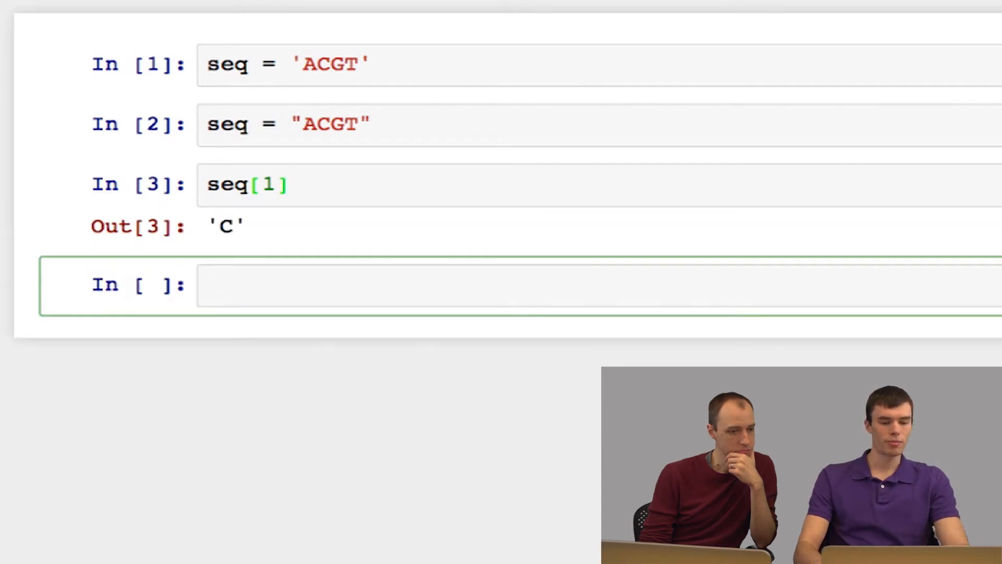
Run the double-quoted assignment and evaluate seq[1], which returns 'C'
click(211, 284)
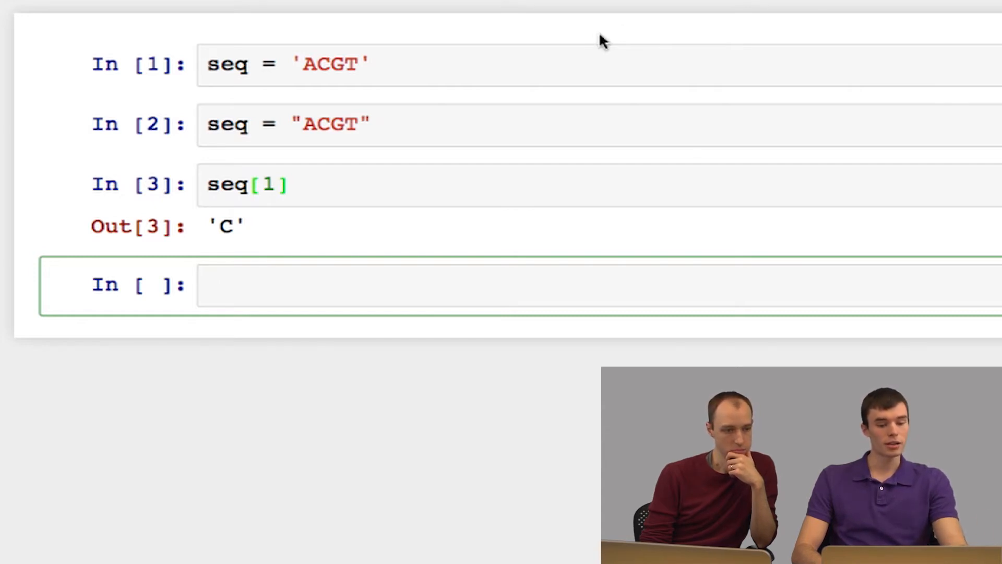
mouse_move(449, 134)
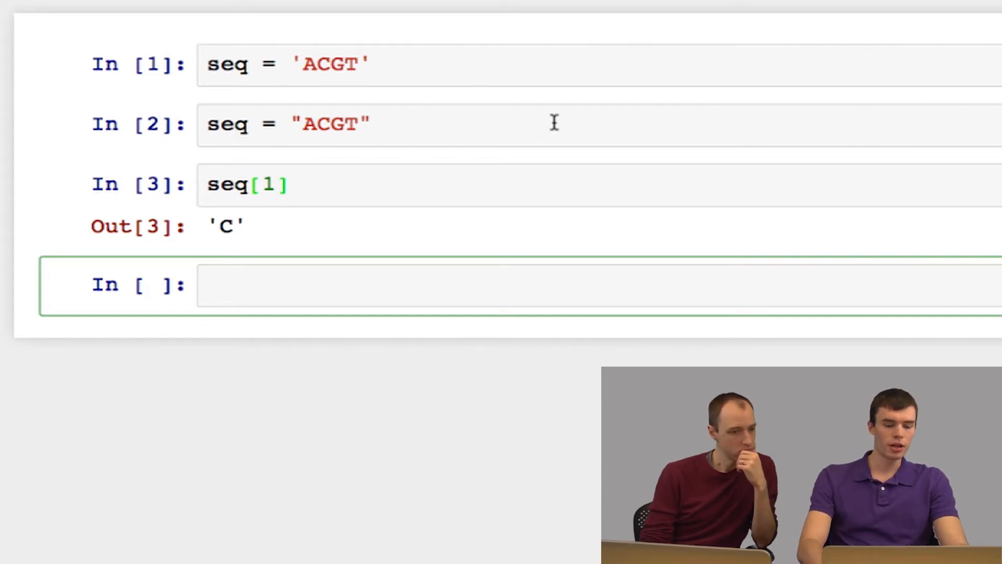
Show len(seq) returns 4, then store an empty string in e and show len(e) is 0
text(len()
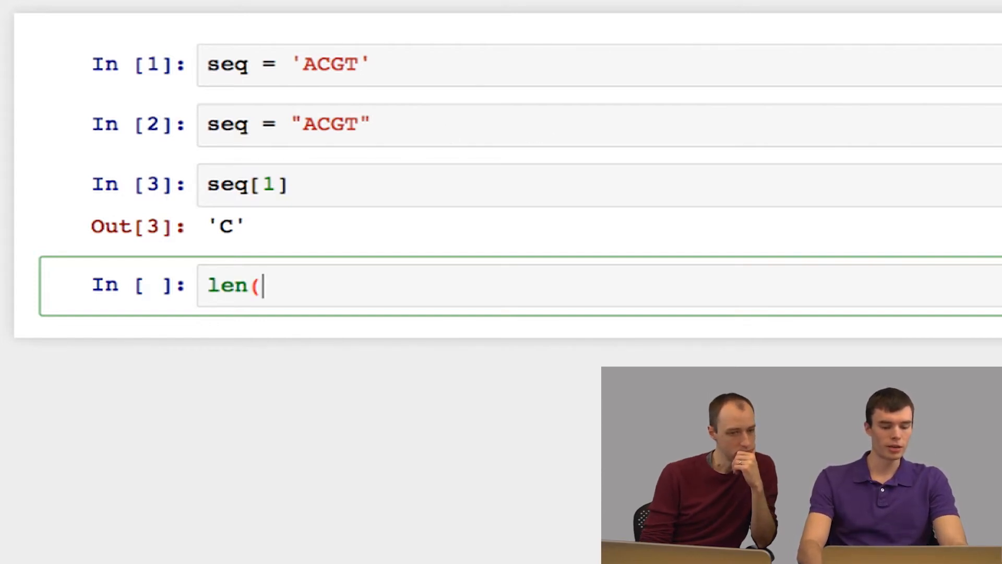
text(seq))
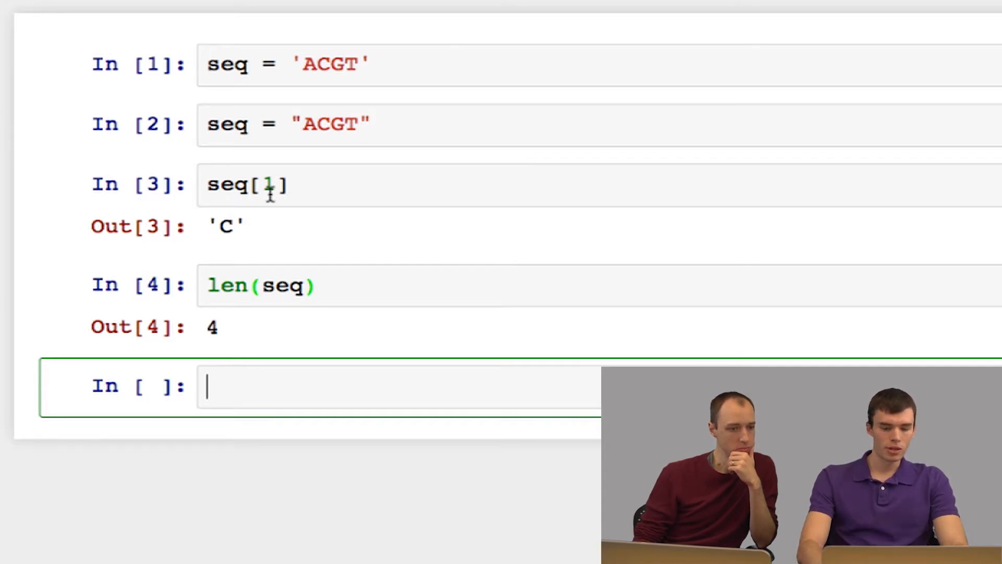
text(e =)
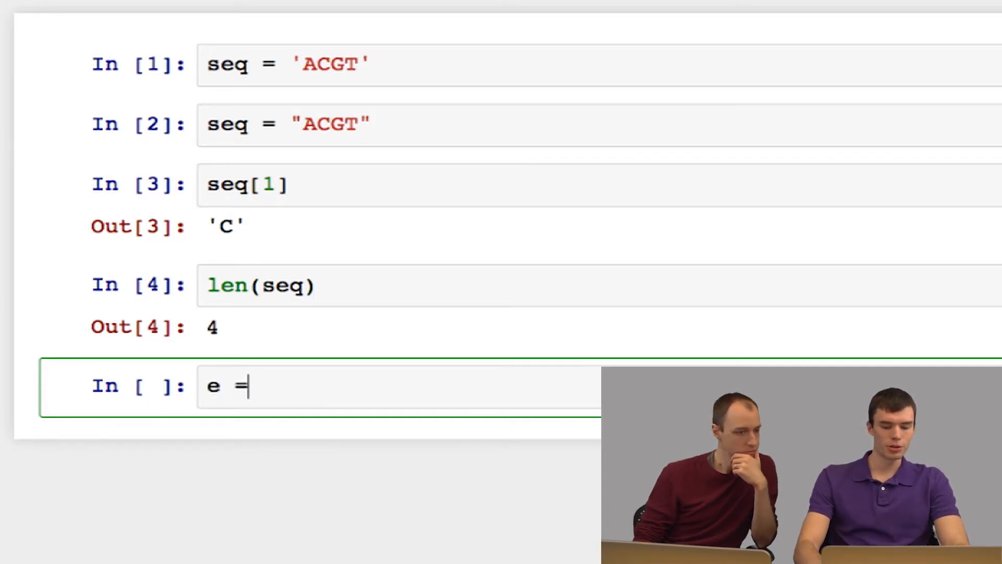
text('')
text(len)
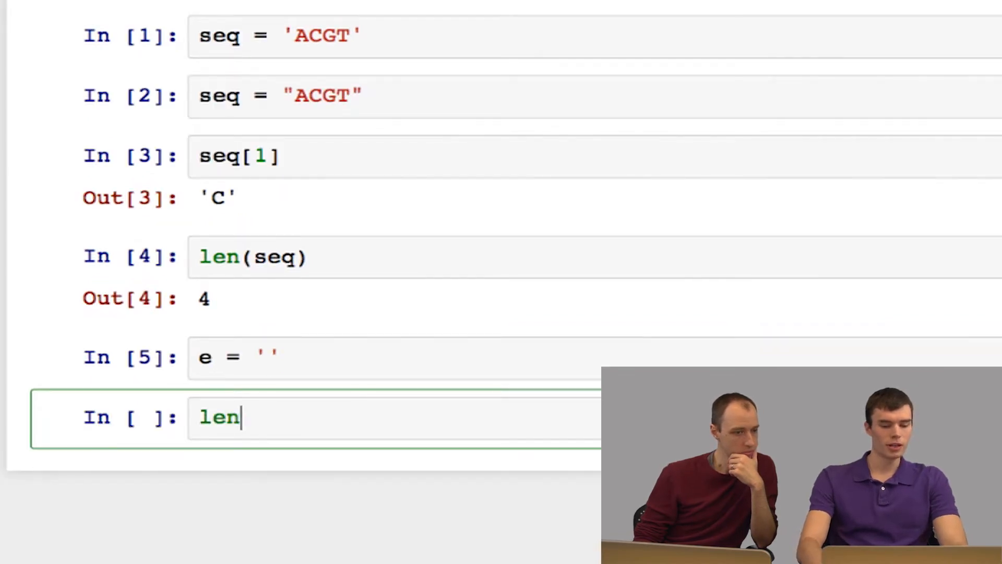
text((e))
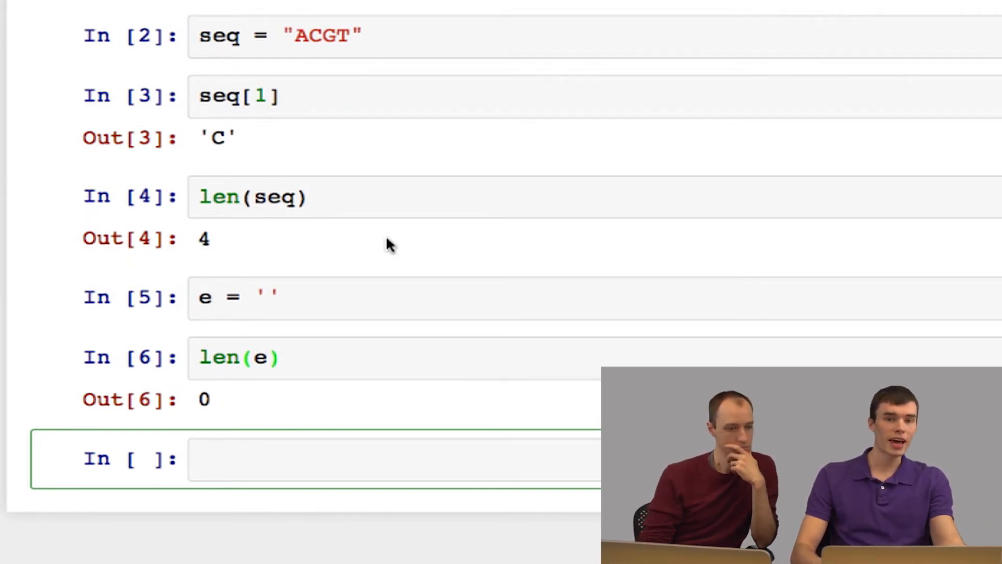
Assign 'CCAA' to seq1 and 'GGTT' to seq2, and print seq1 + seq2 as CCAAGGTT
text(seq1)
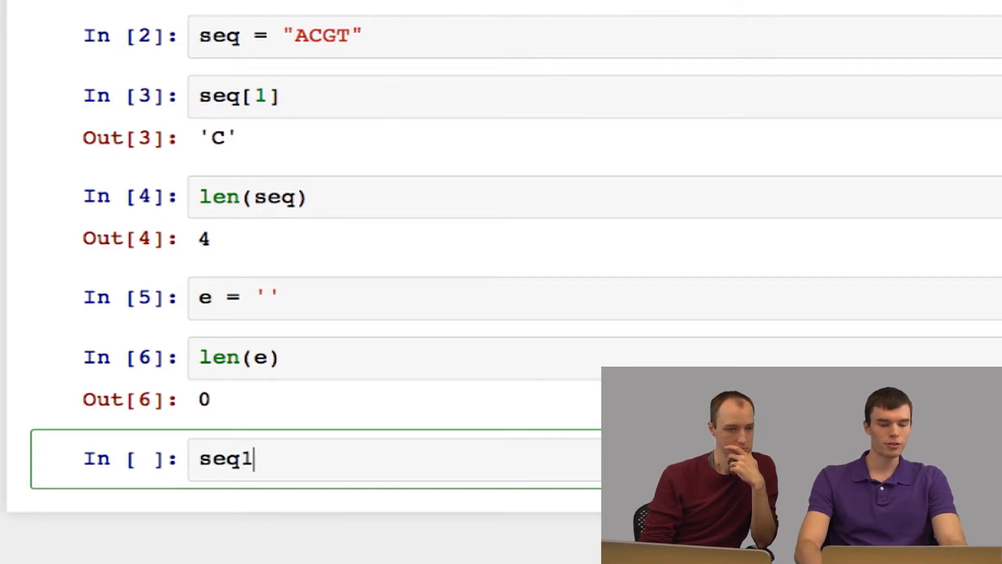
text(= 'CCAA)
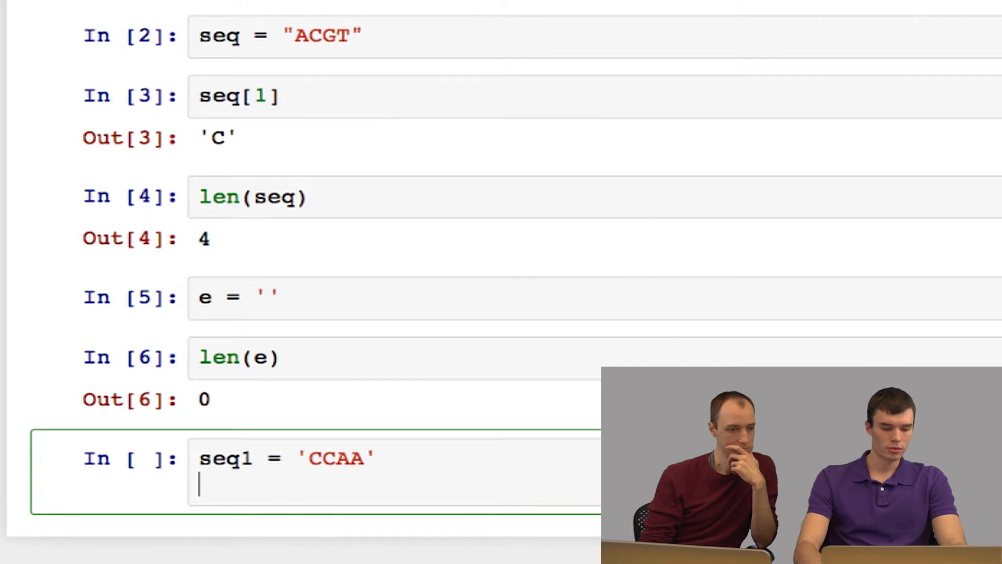
text(seq2 =)
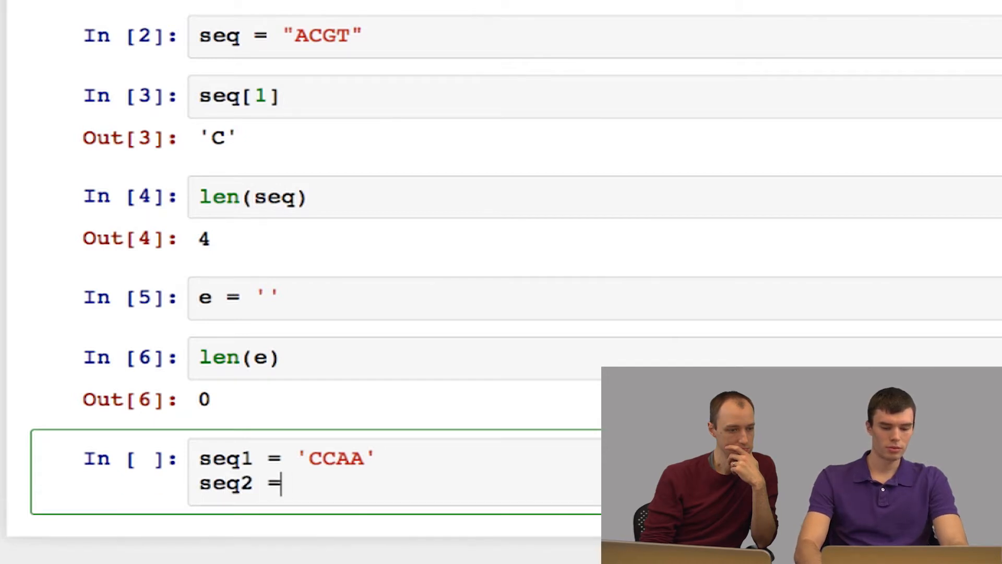
text('GGTT)
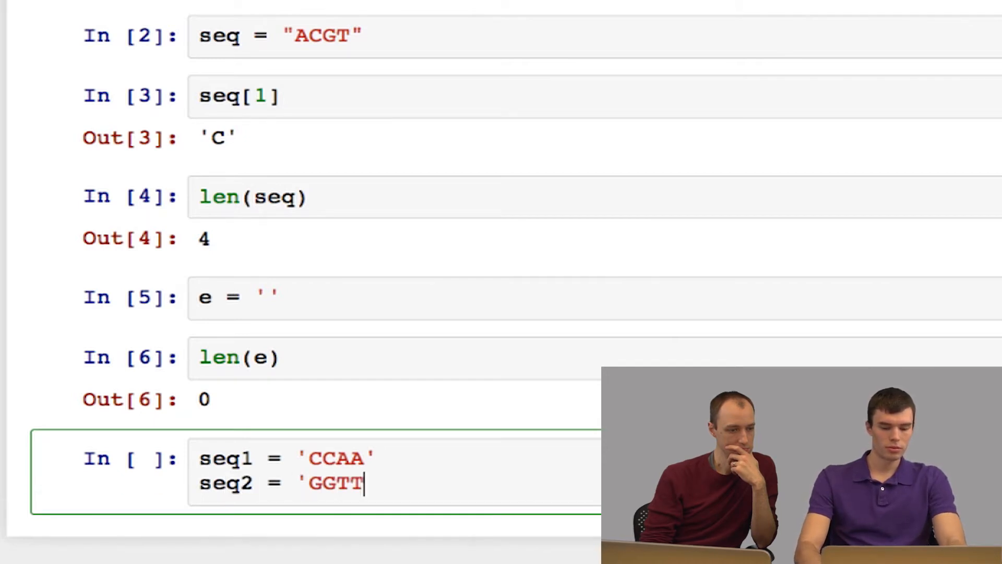
text(')
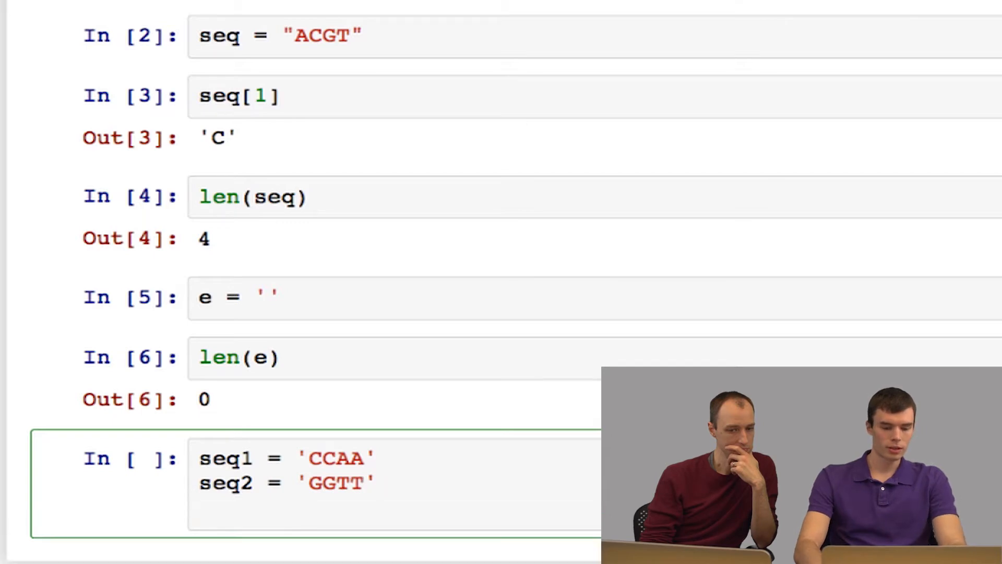
text(print()
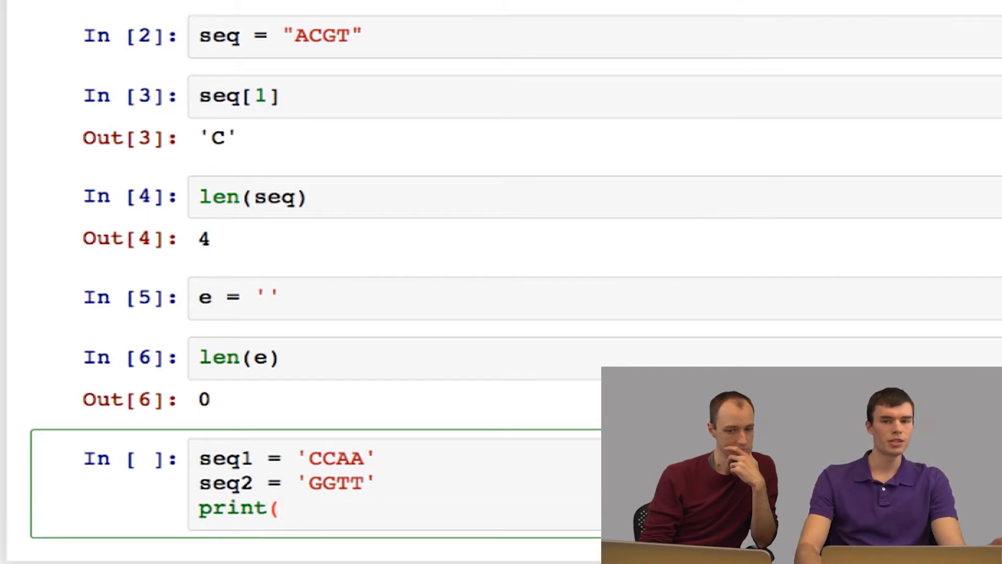
text(seq)
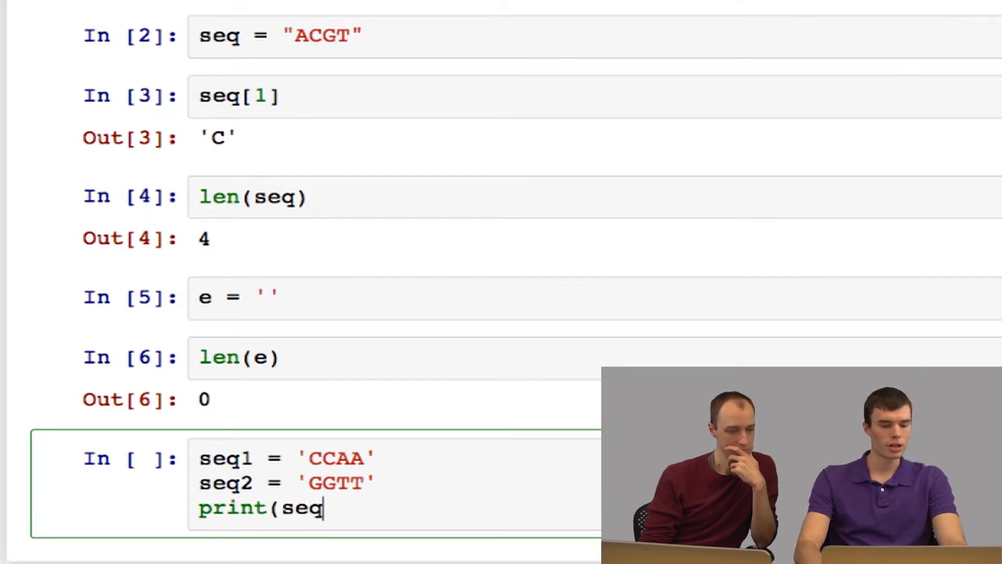
text(1 + seq)
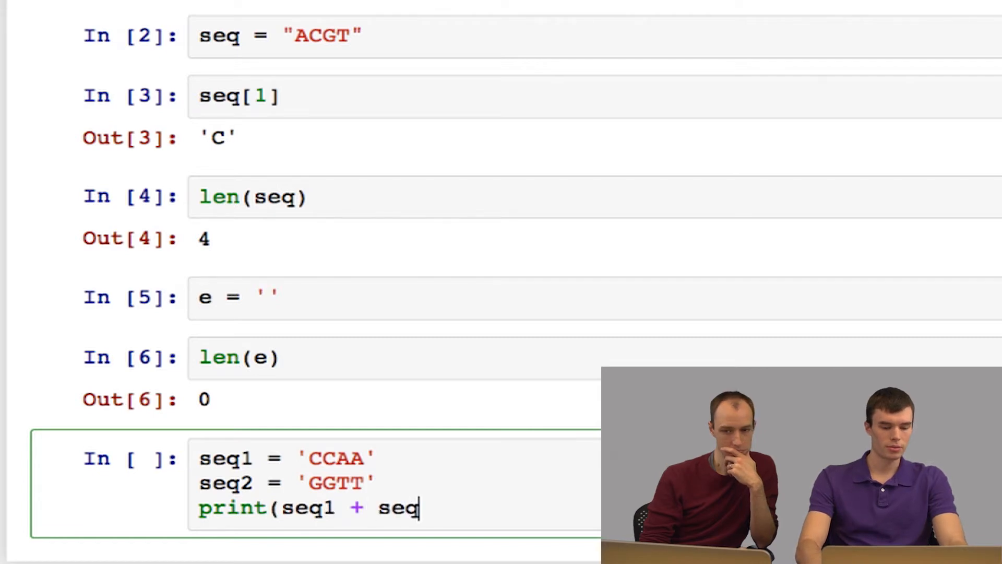
text(2))
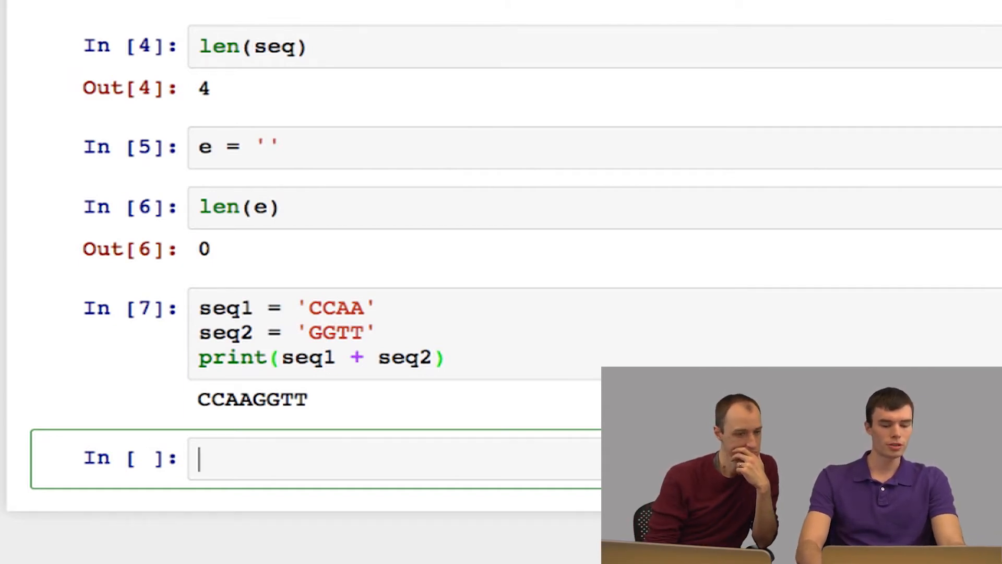
Define seqs as the list ['A', 'C', 'G', 'T']
text(seqs =)
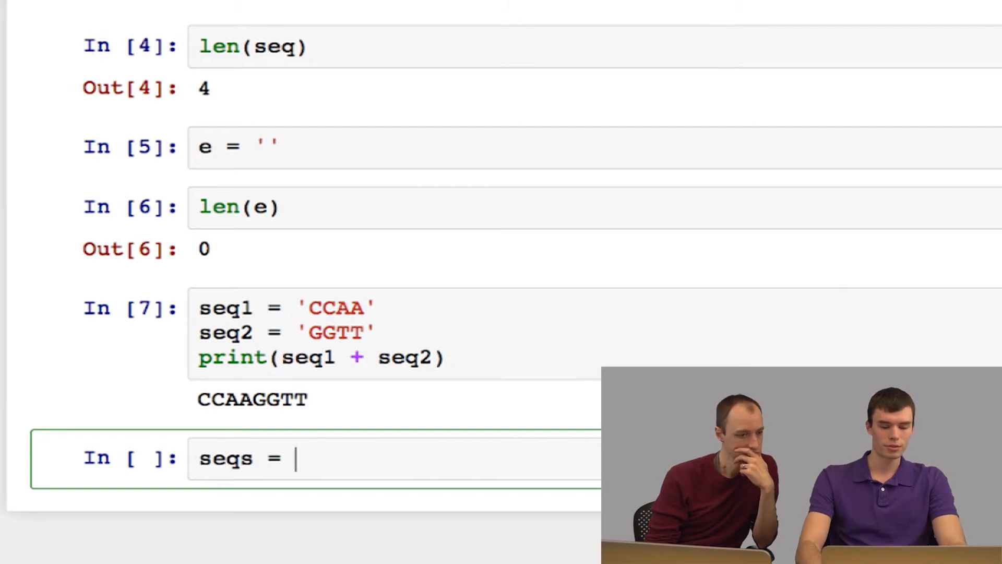
text(['A', ')
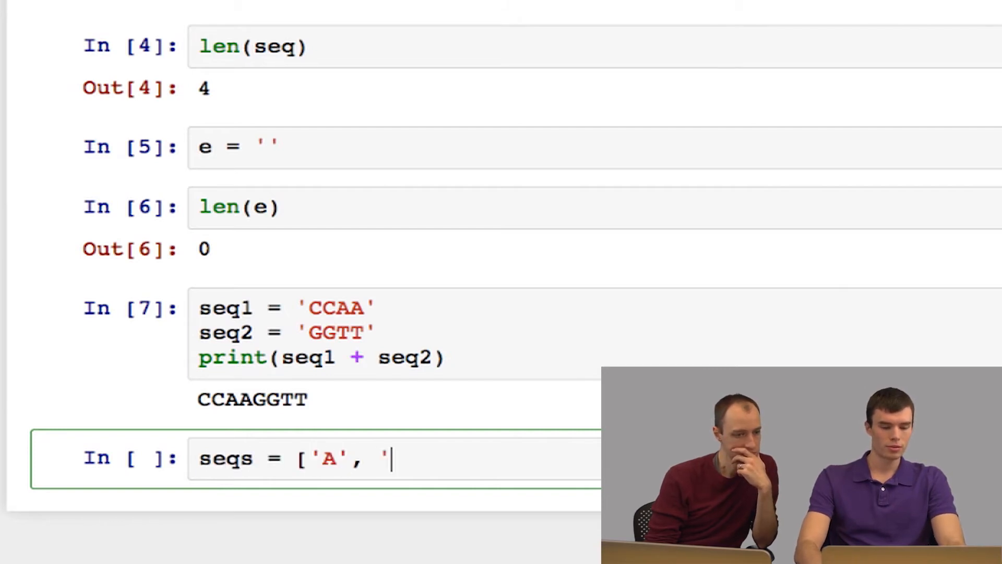
text(C', 'G',)
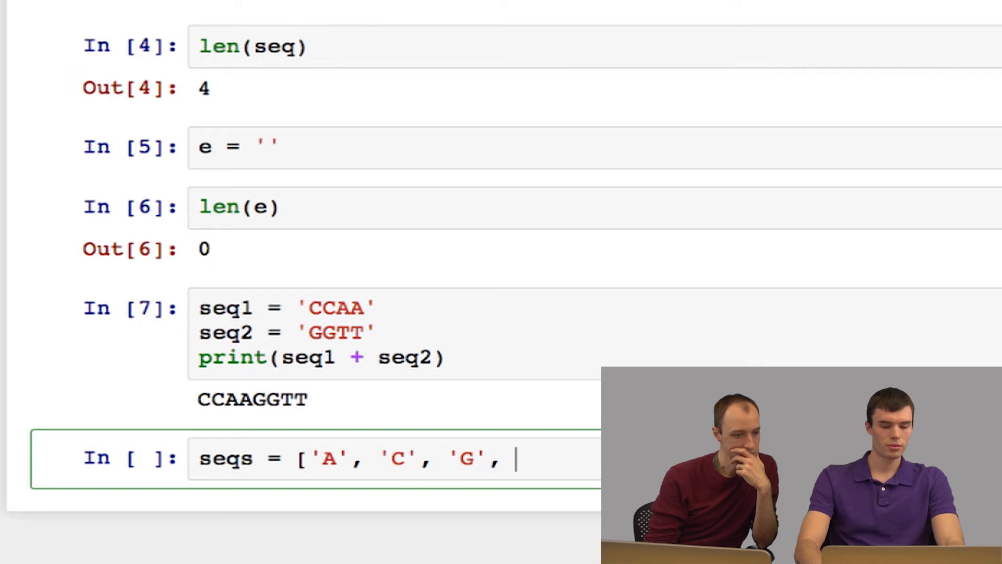
text('T'])
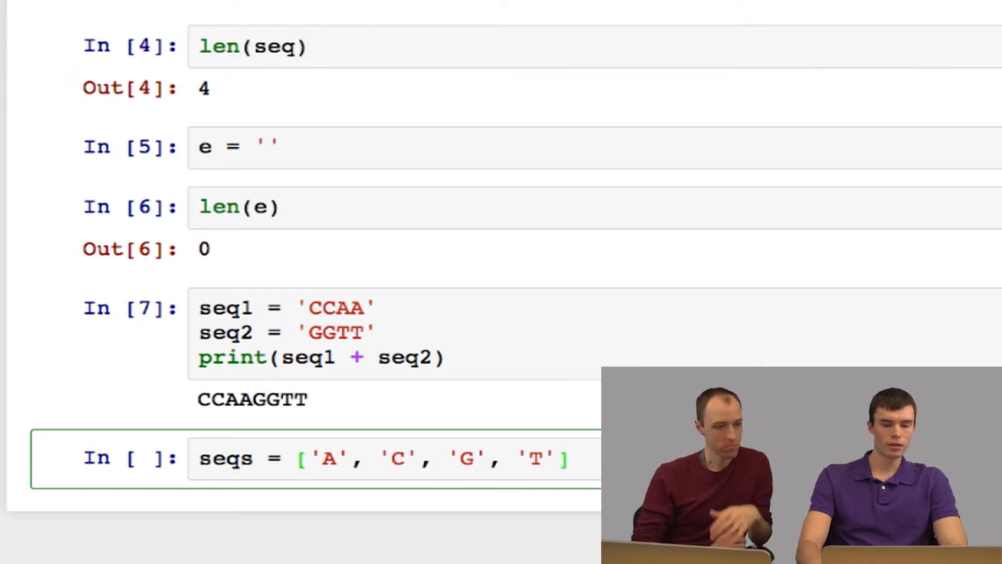
Print the list joined into ACGT, then change the join separator to a comma for A,C,G,T
text(print)
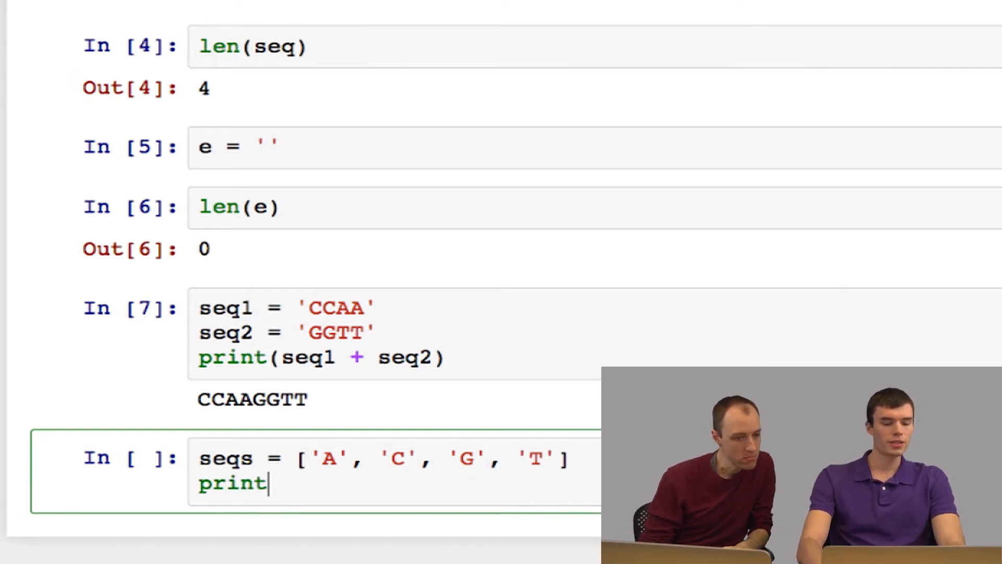
text(('')
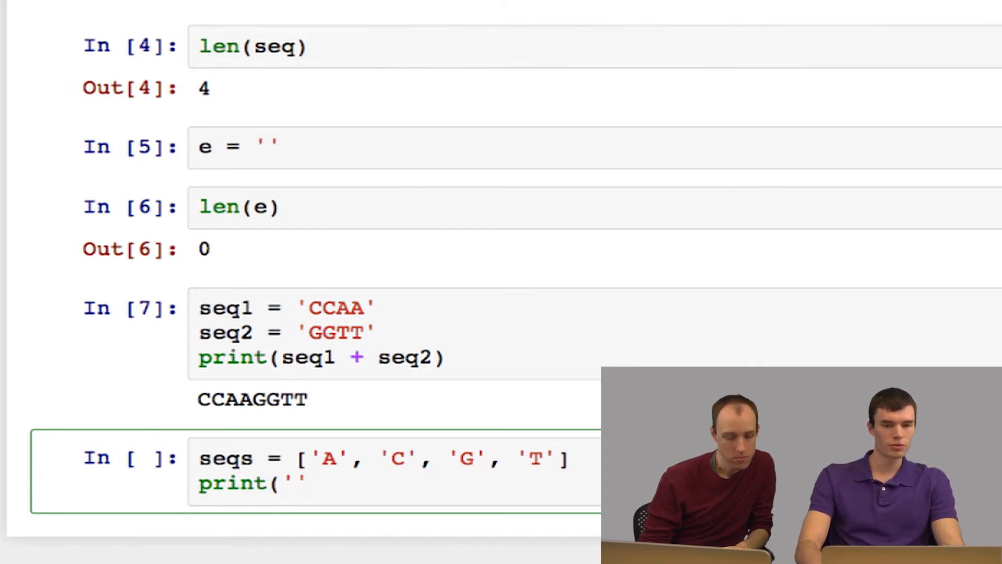
text(.joi)
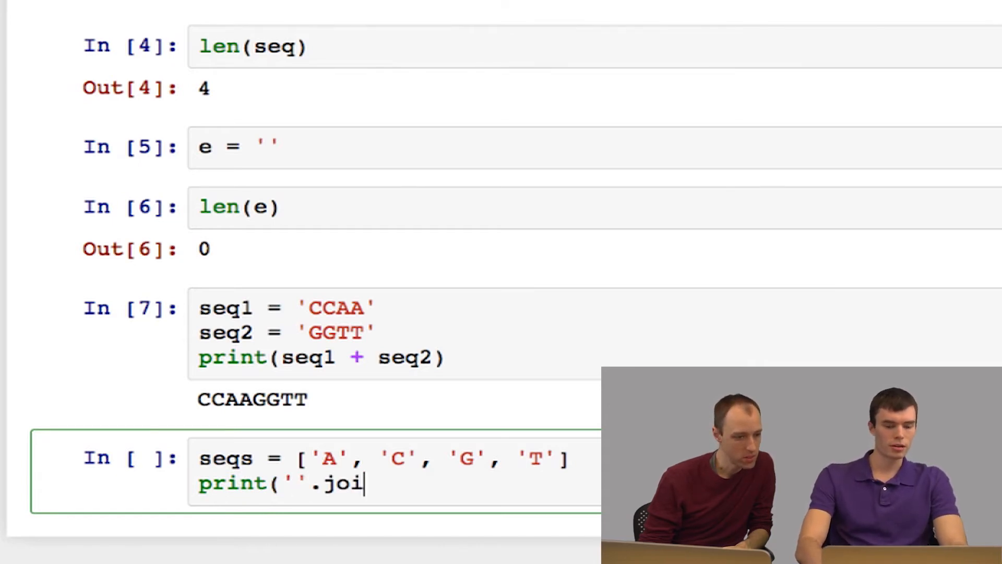
text(n(seq)
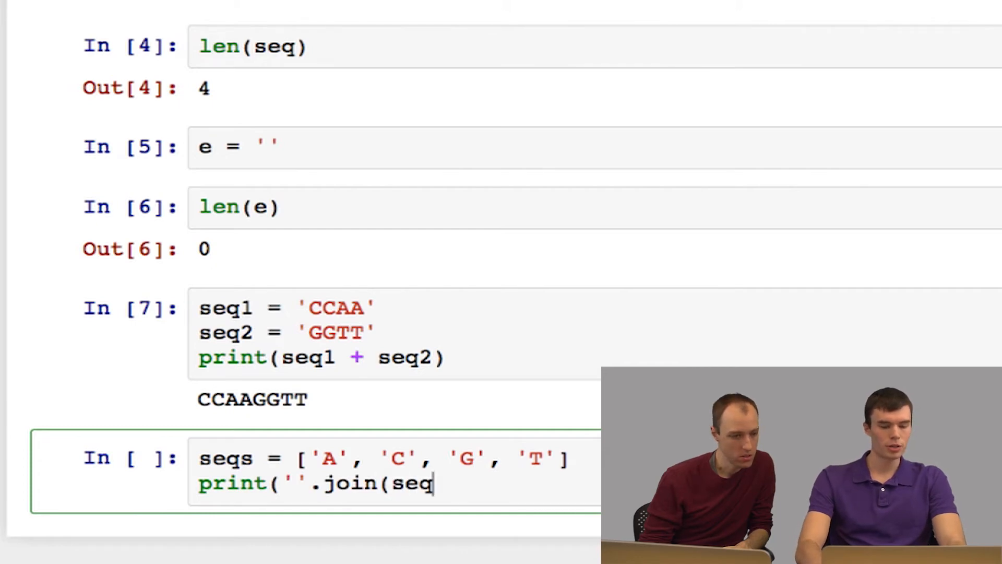
text(s)))
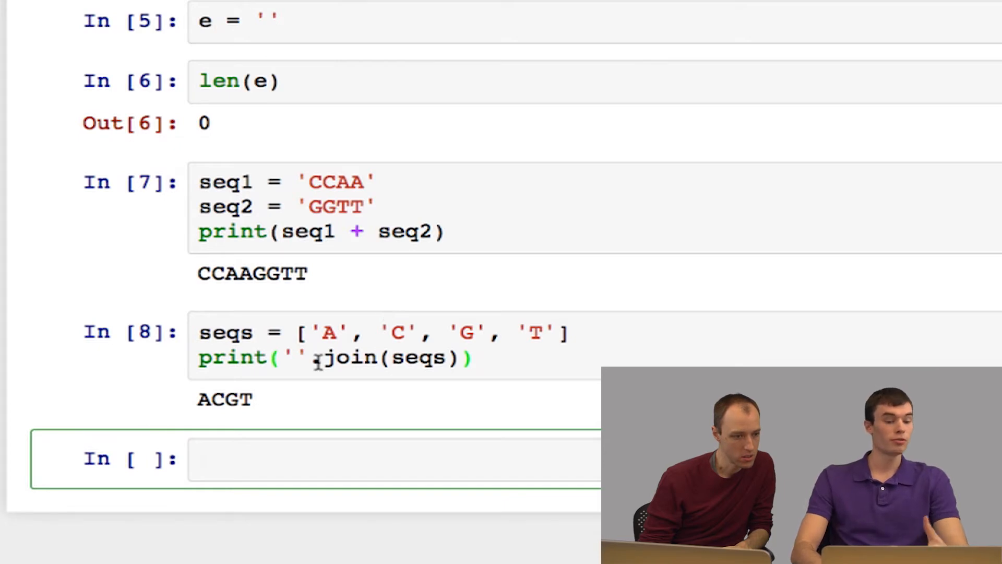
click(205, 459)
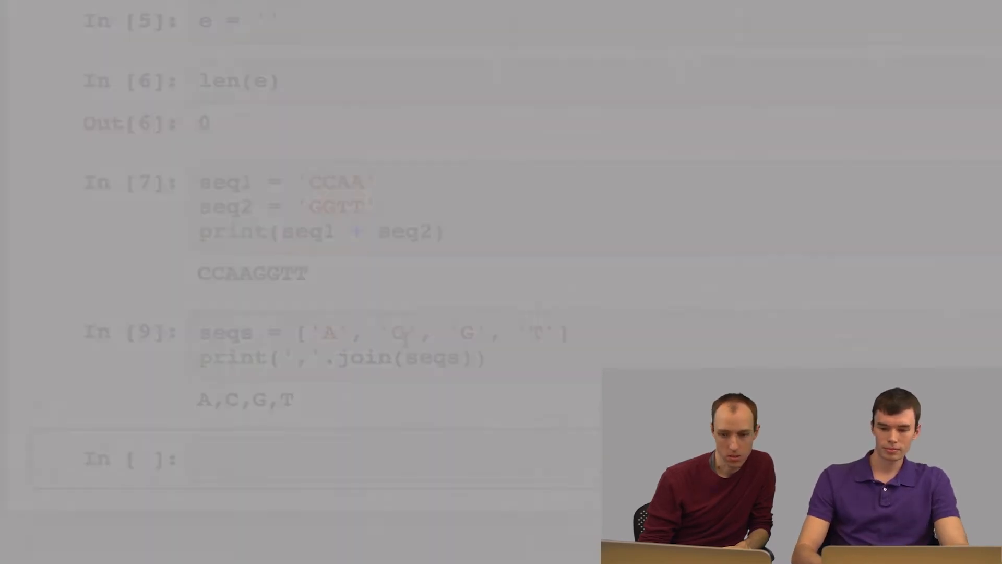
text(import r)
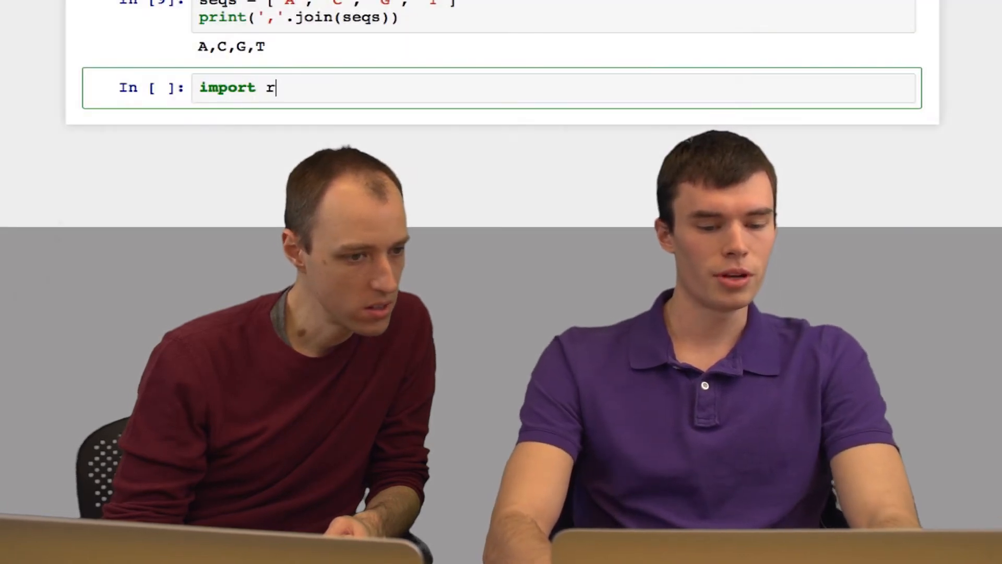
Import random and run random.choice('ACGT'), which returns 'A'
text(andom)
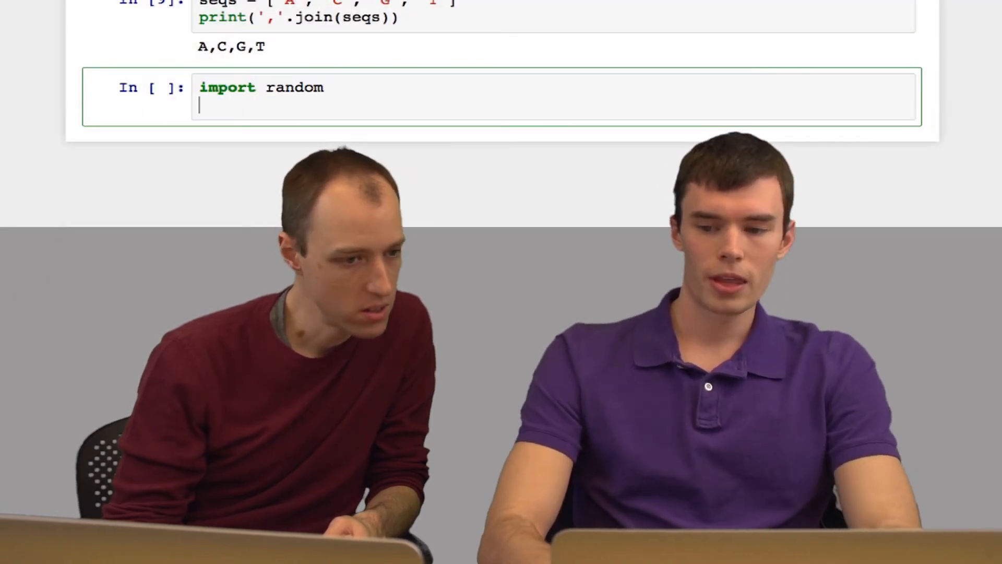
text(random.choice)
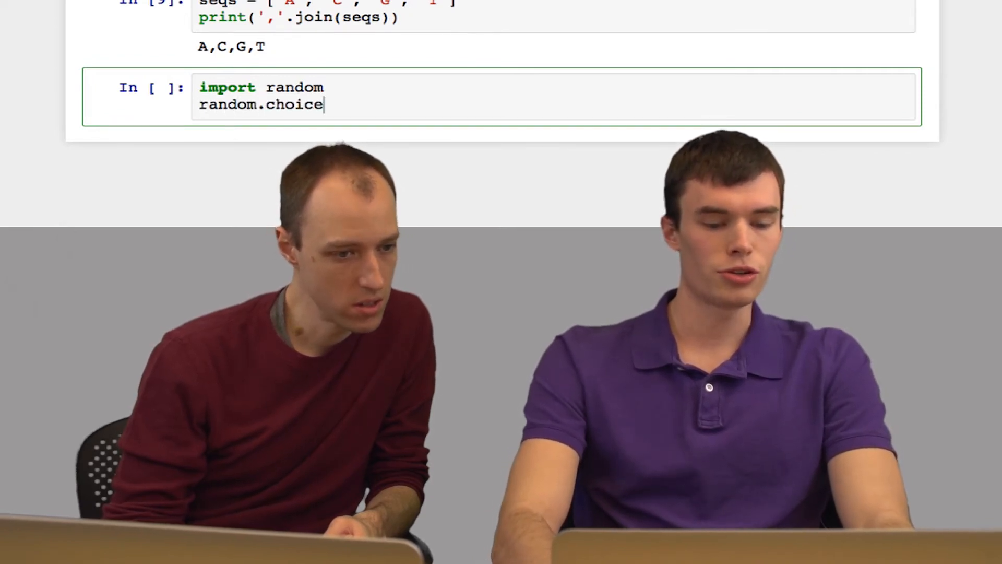
text((')
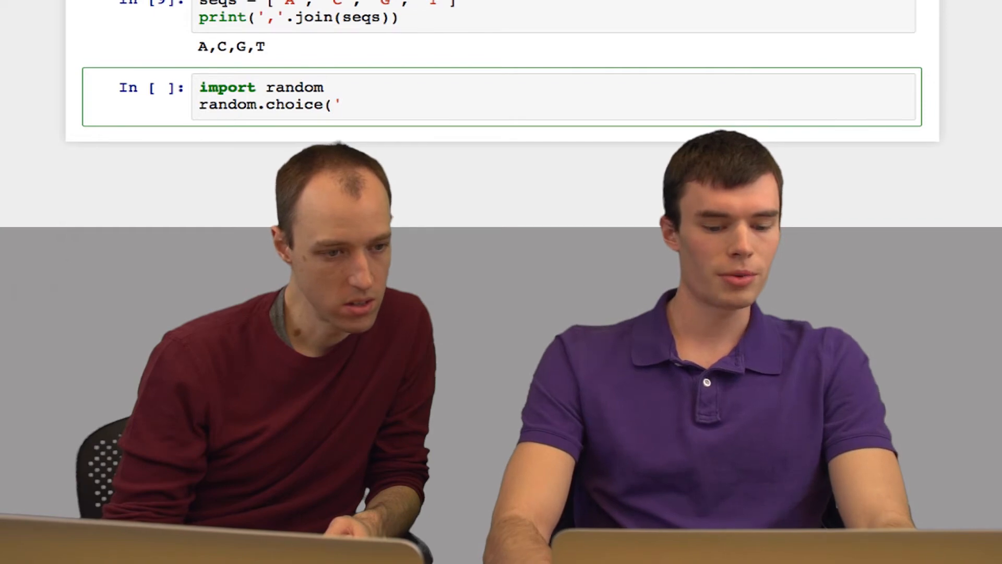
text(ACGT)
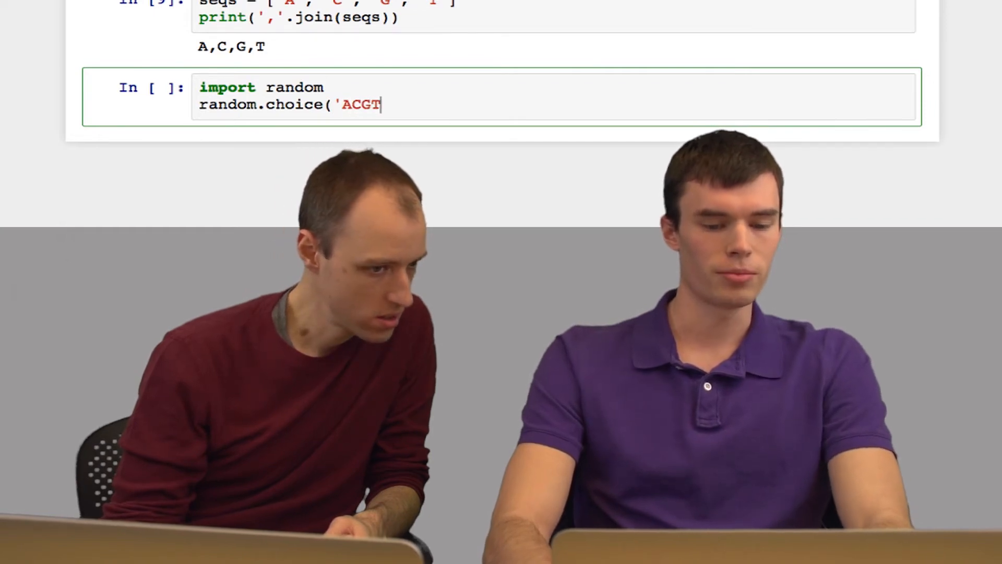
text('))
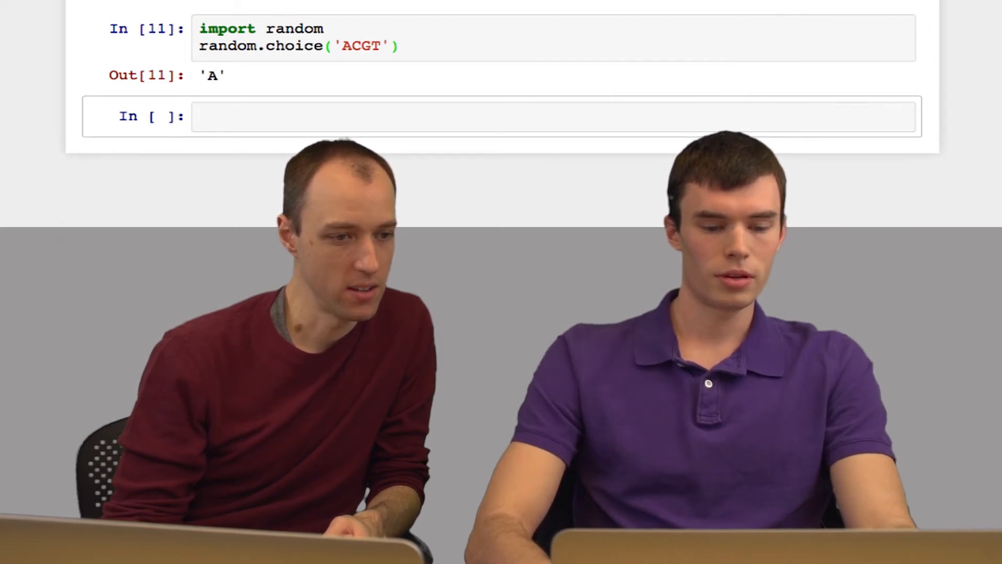
click(322, 29)
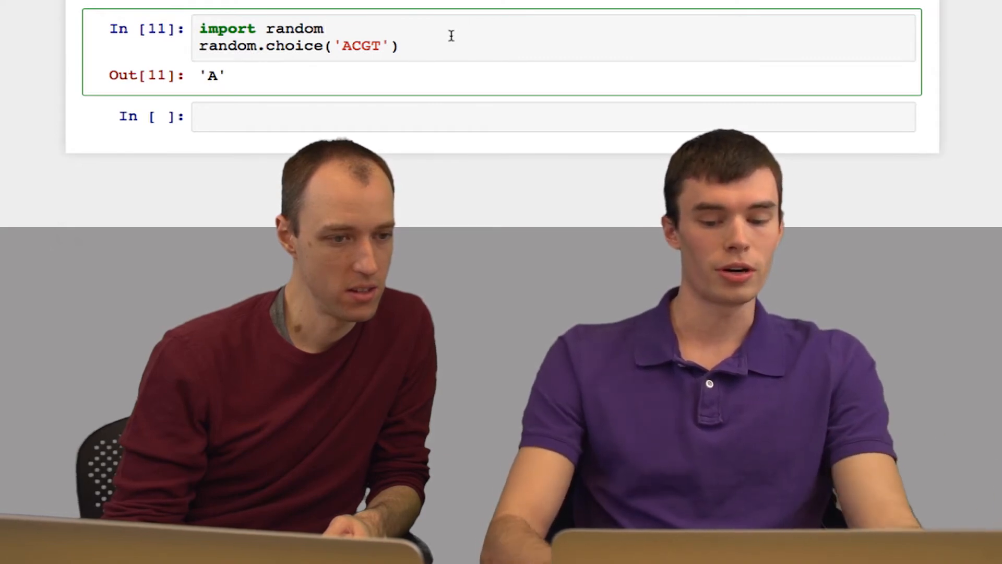
Add random.seed(7) after the import so the rerun random choice returns 'G'
key(Enter)
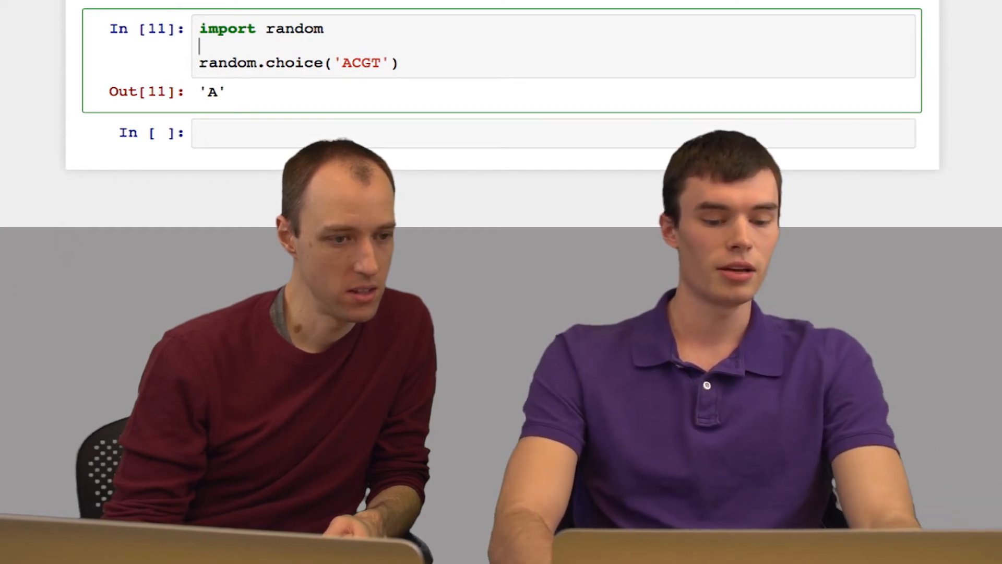
text(random.)
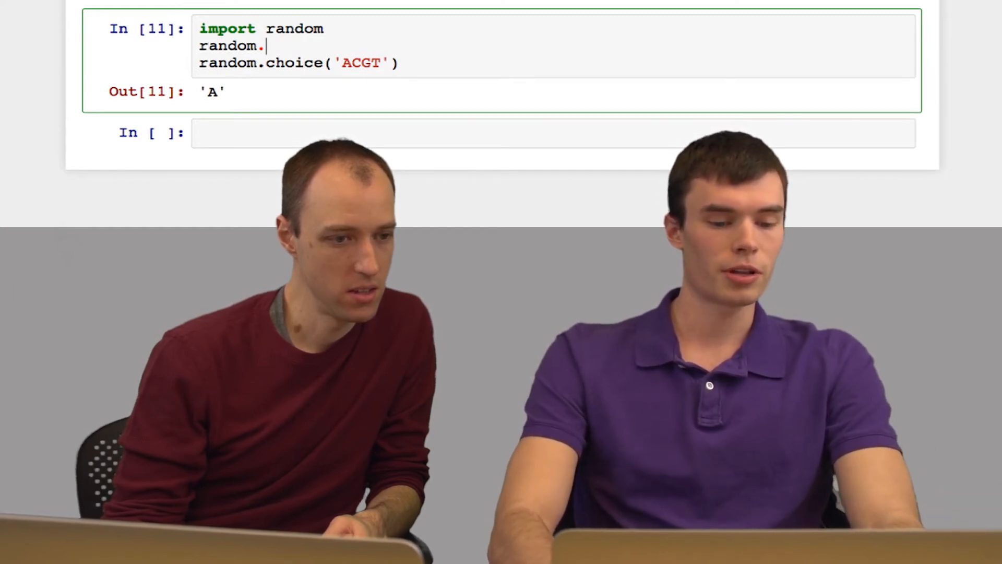
text(seed(7)
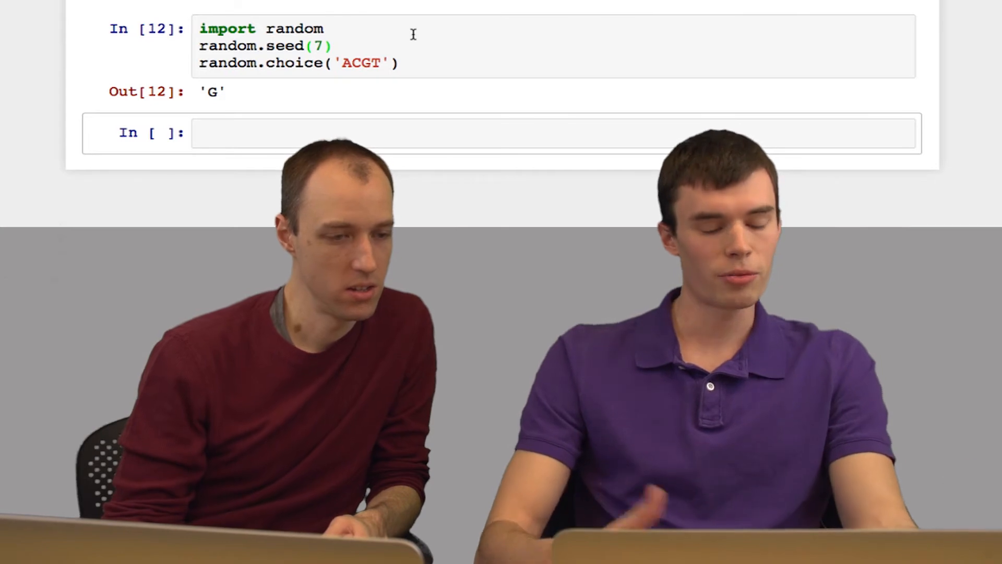
click(332, 46)
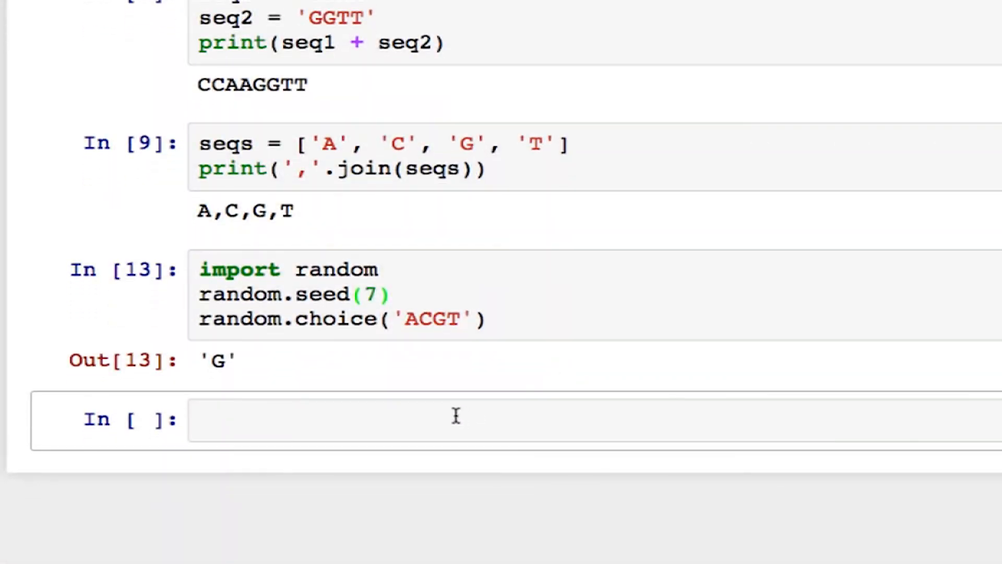
click(454, 421)
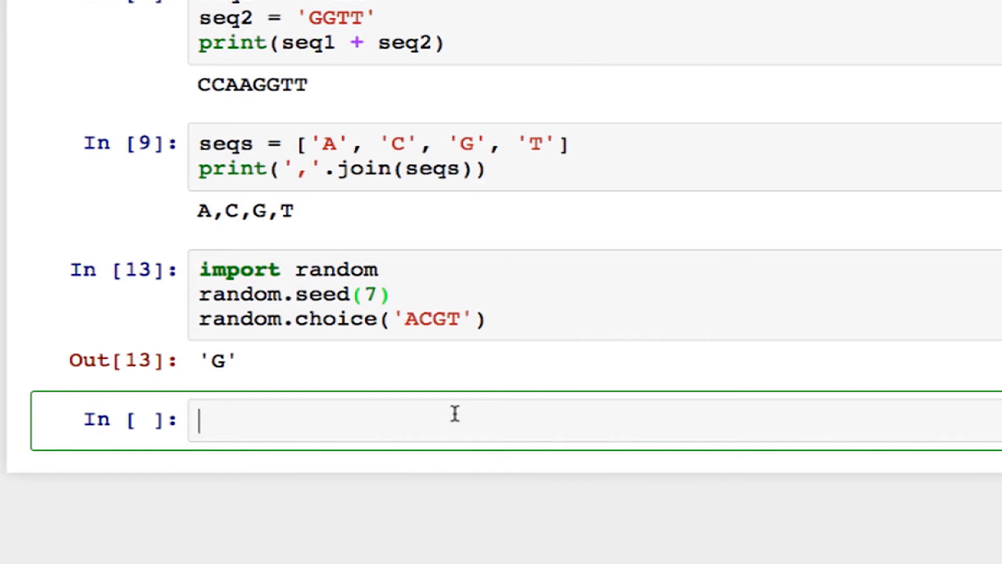
text(seq = ')
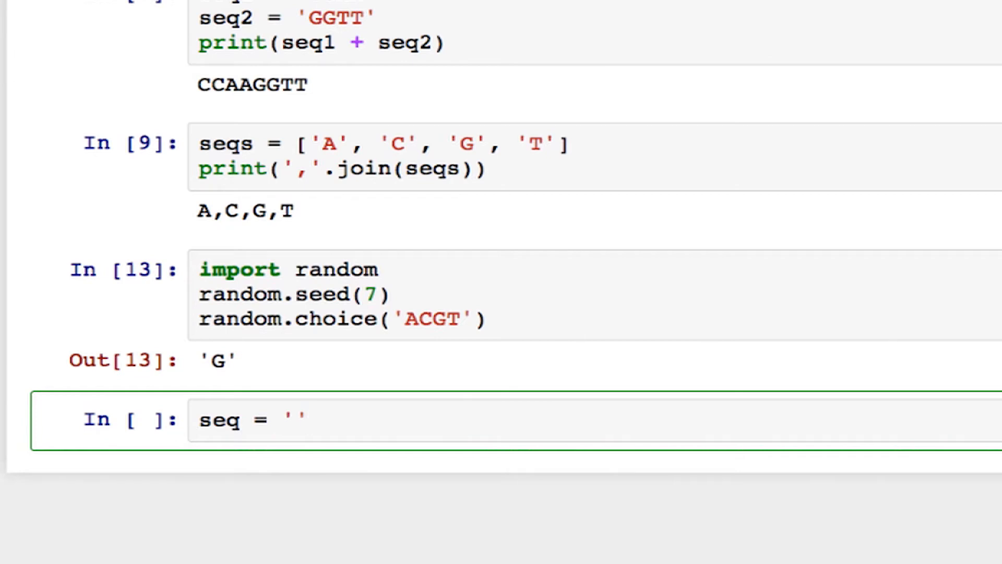
Loop over range(10) adding random.choice('ACGT') to seq, print it, and rerun for TACACGTCAG
text(fp)
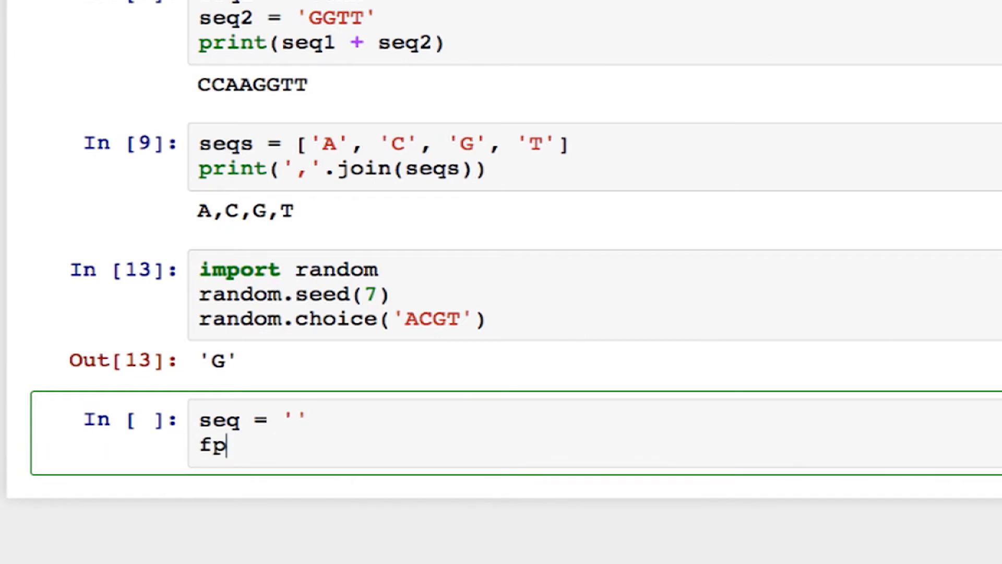
text(for _)
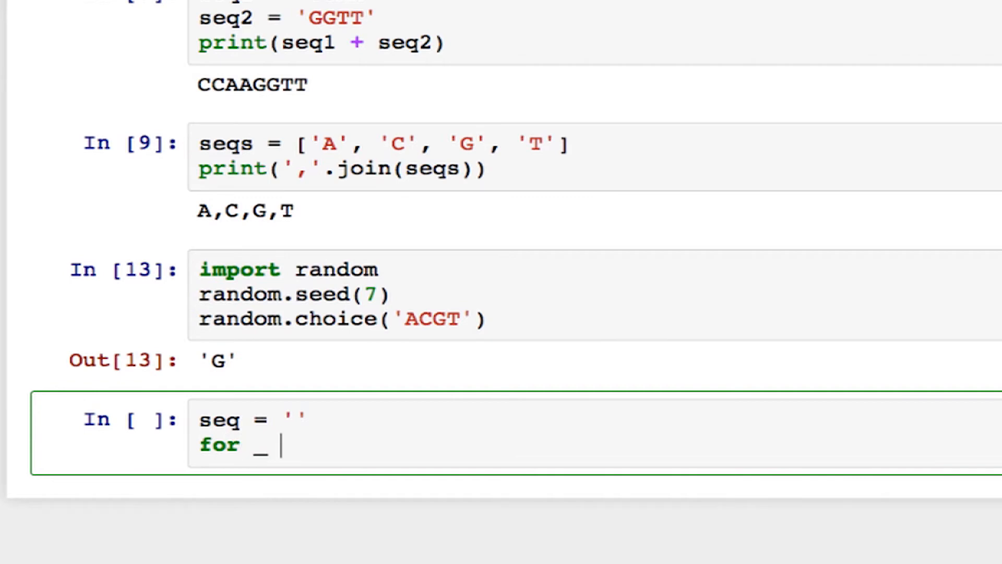
text(in rang)
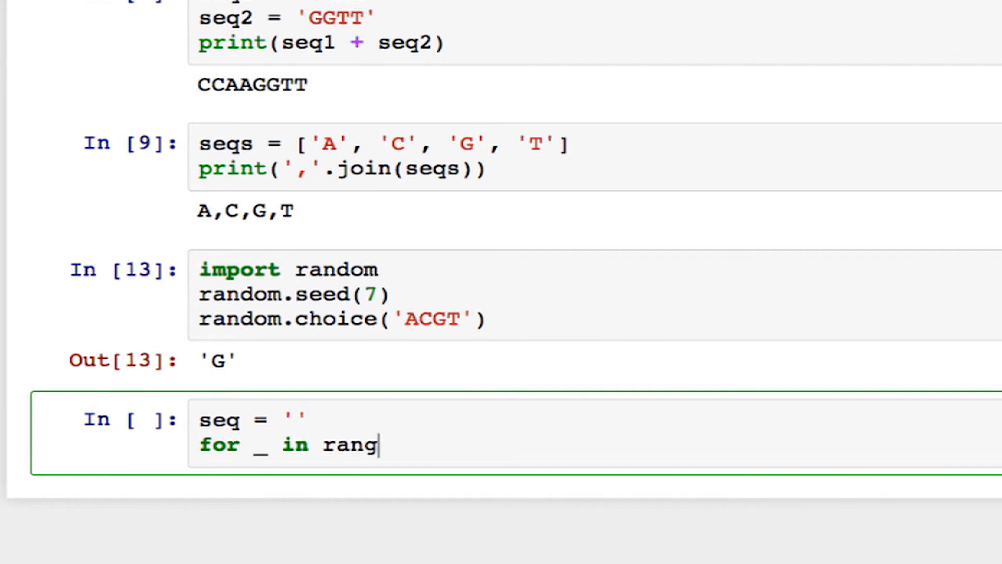
text(e(10))
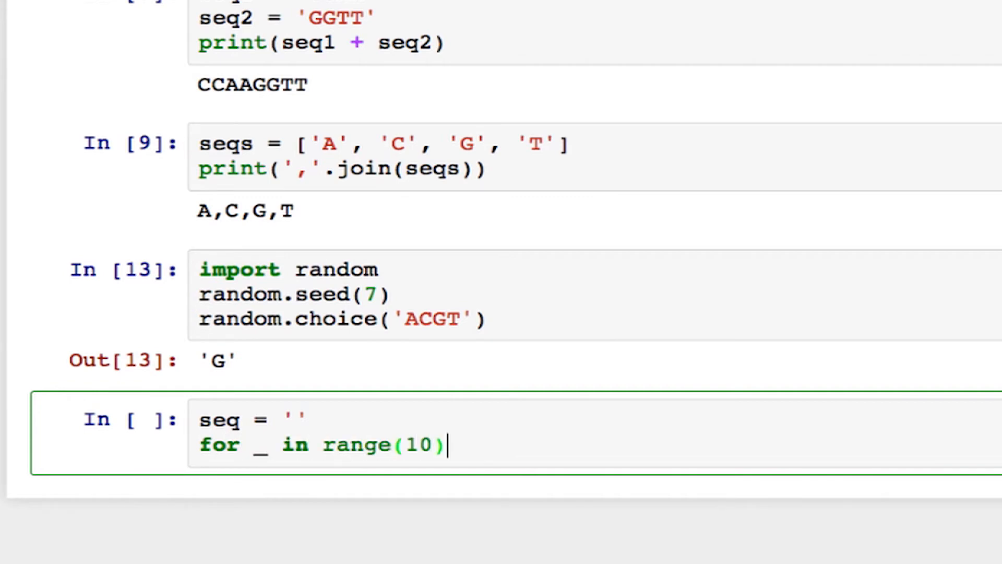
text(:)
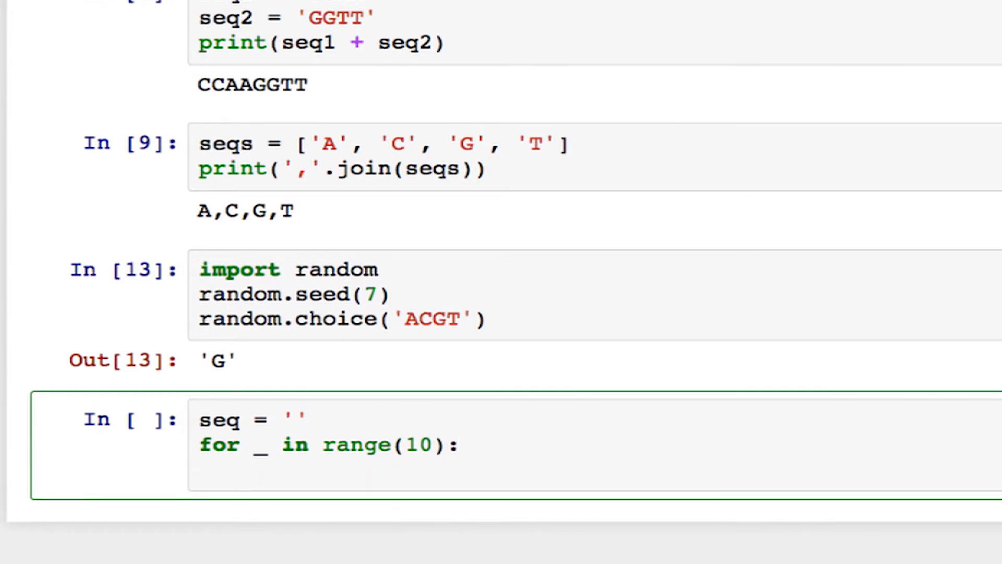
text(seq)
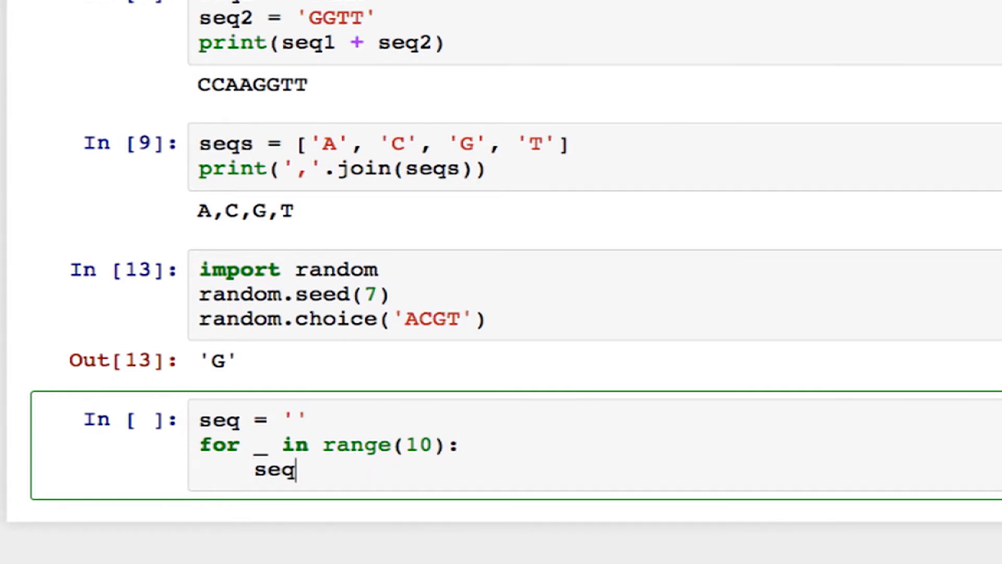
text(+=)
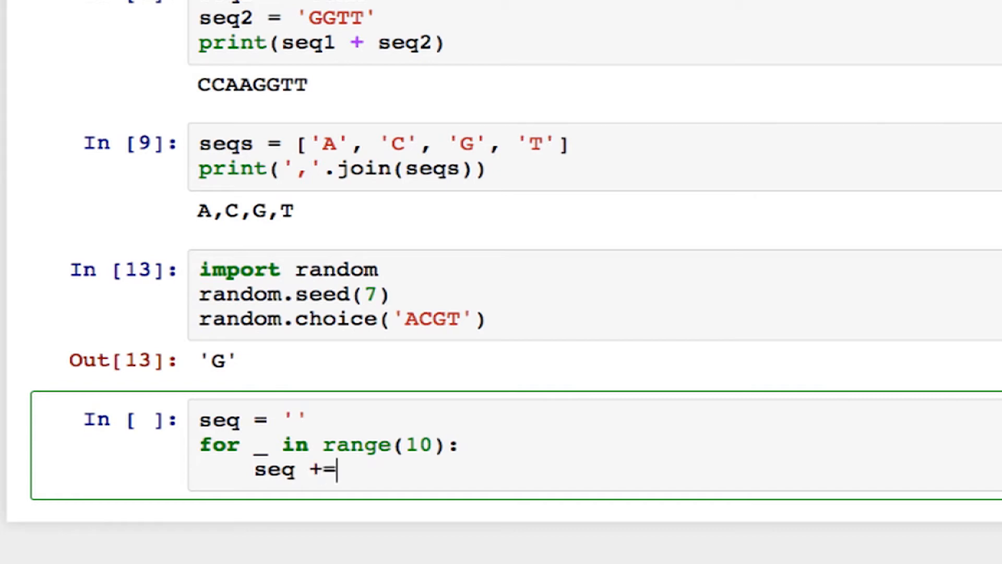
text(ran)
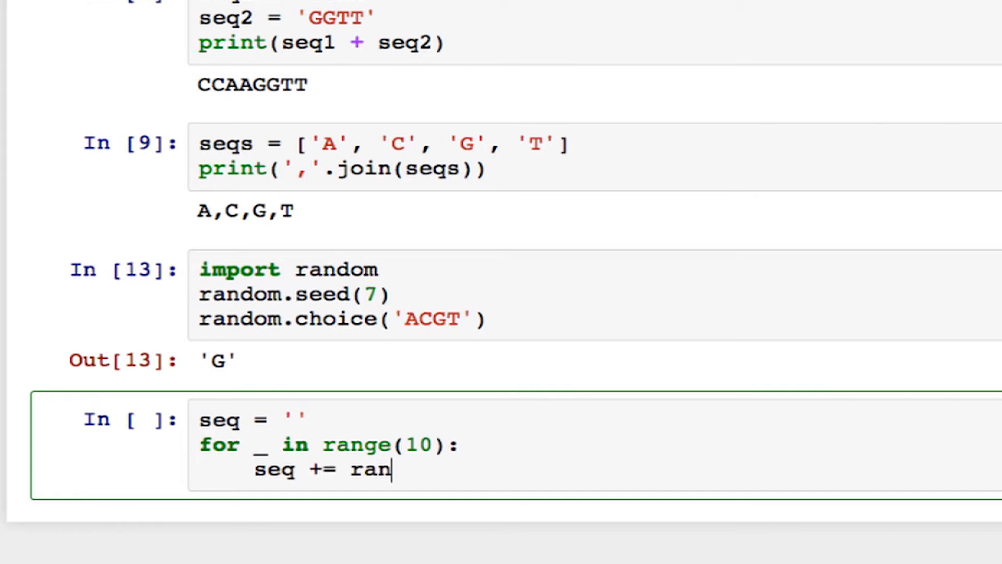
text(dom.choice()
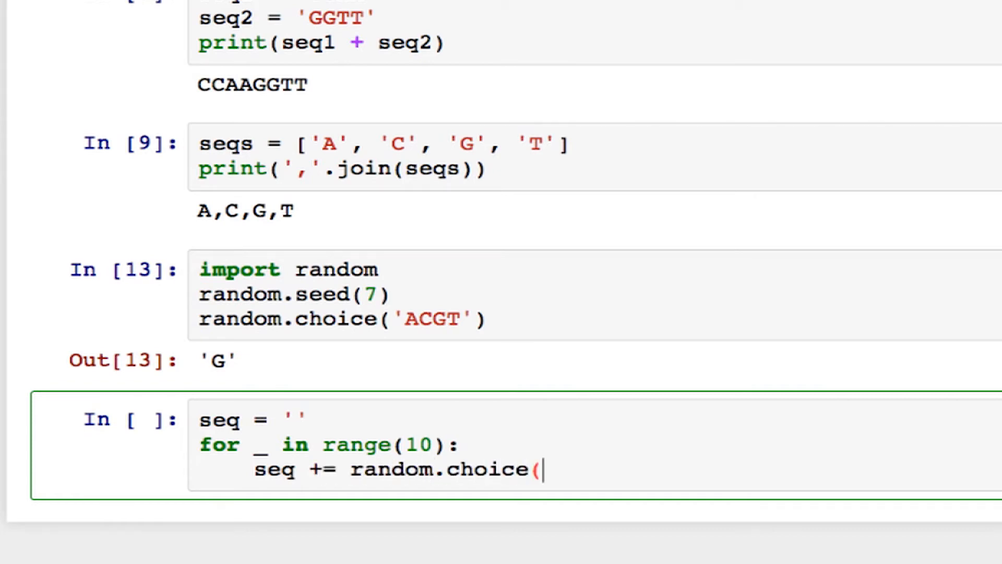
text('ACGT)
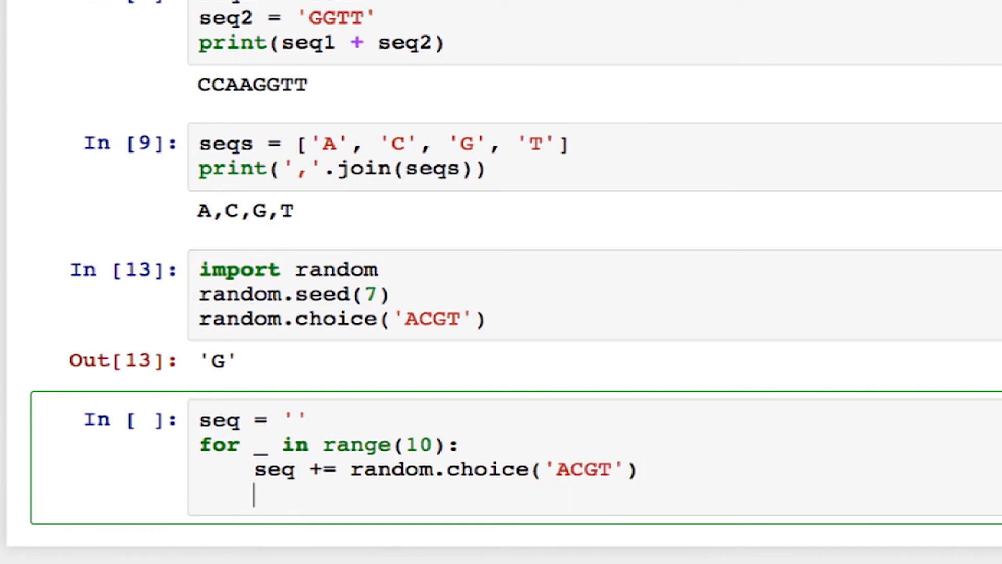
text(print(seq)
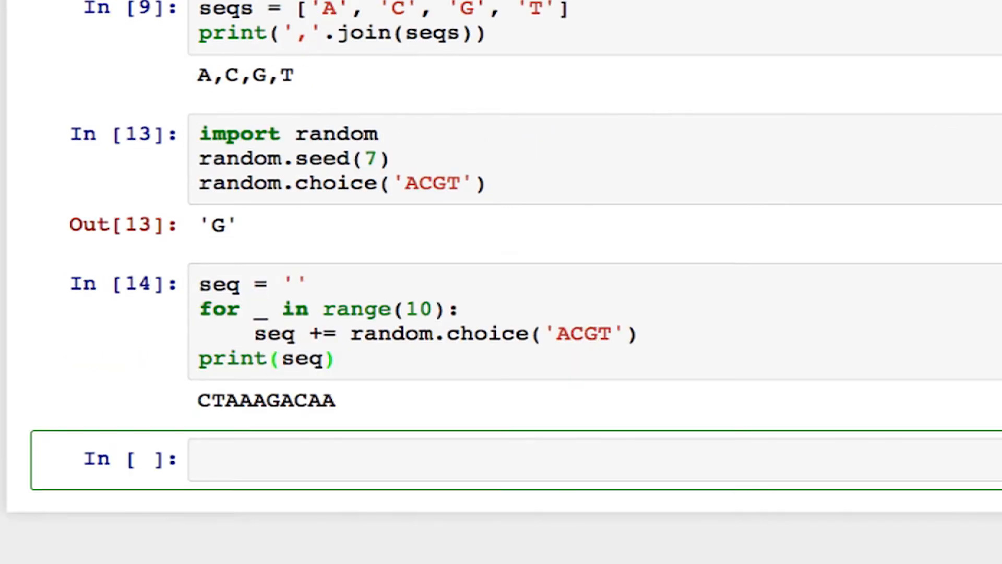
click(345, 358)
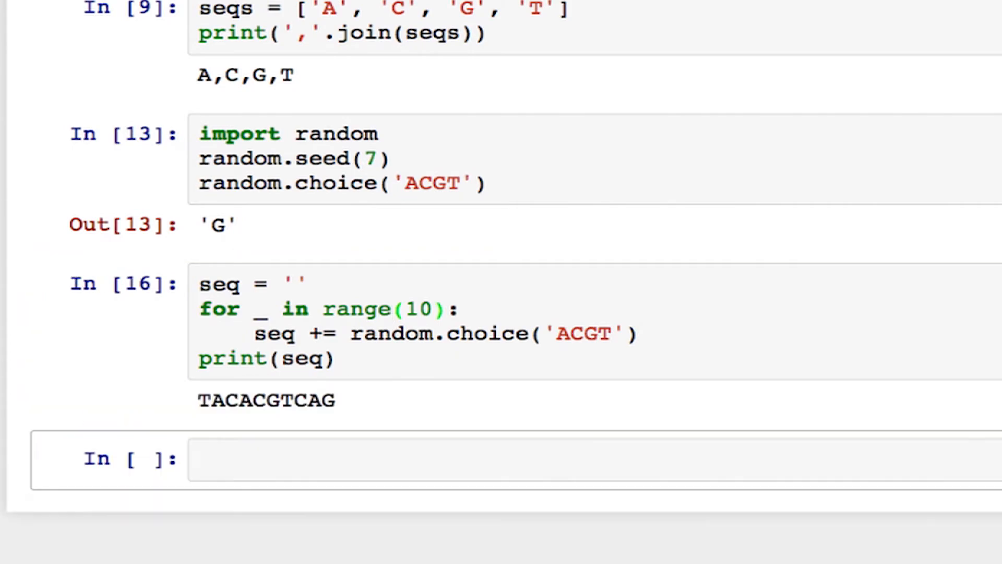
Scroll to the empty cell below the loop output and begin seq = ''.join
scroll(down, 3)
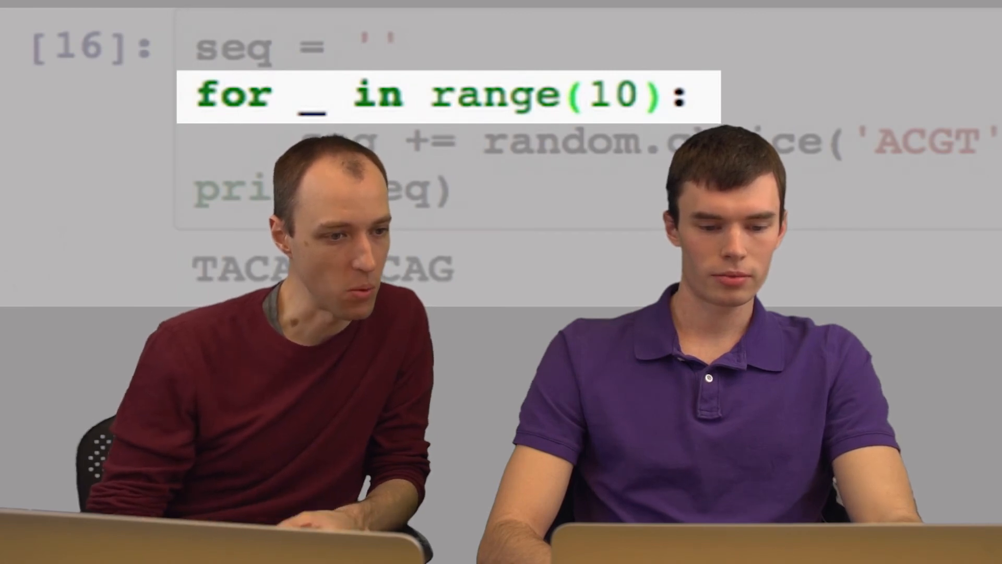
text(in)
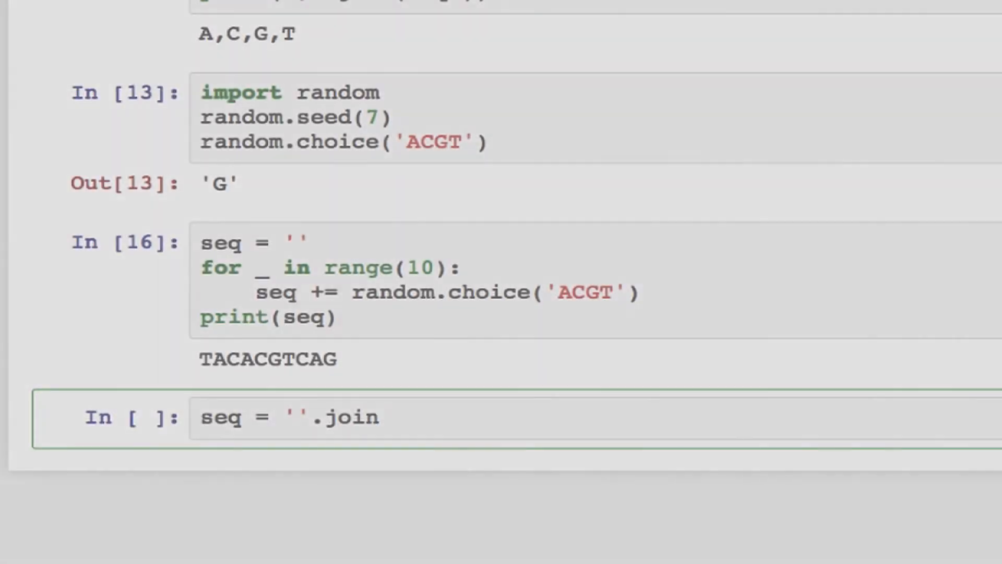
Complete seq = ''.join([random.choice('ACGT') for _ in range(10)]) and print it: GTTGGCCCAG
text(()
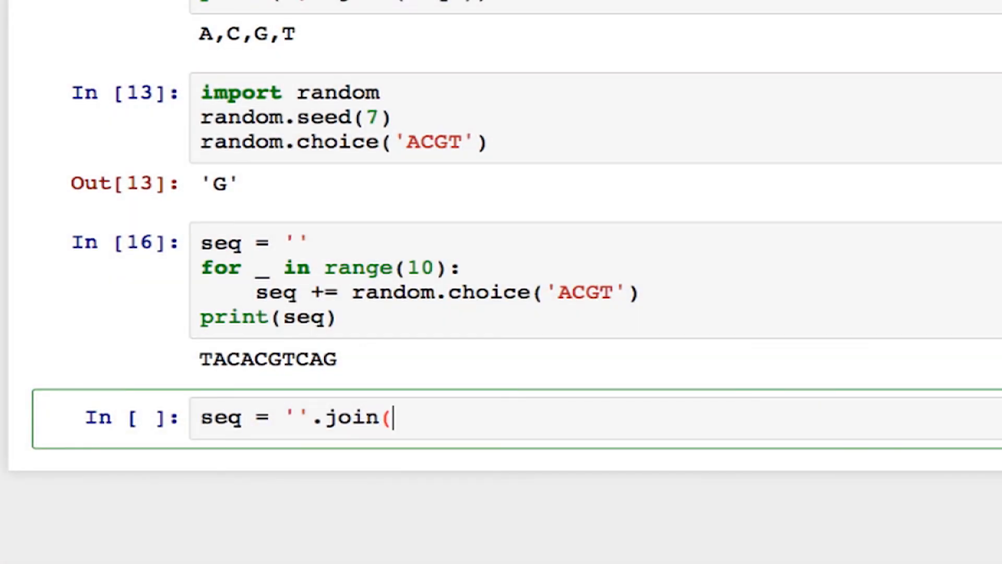
text([)
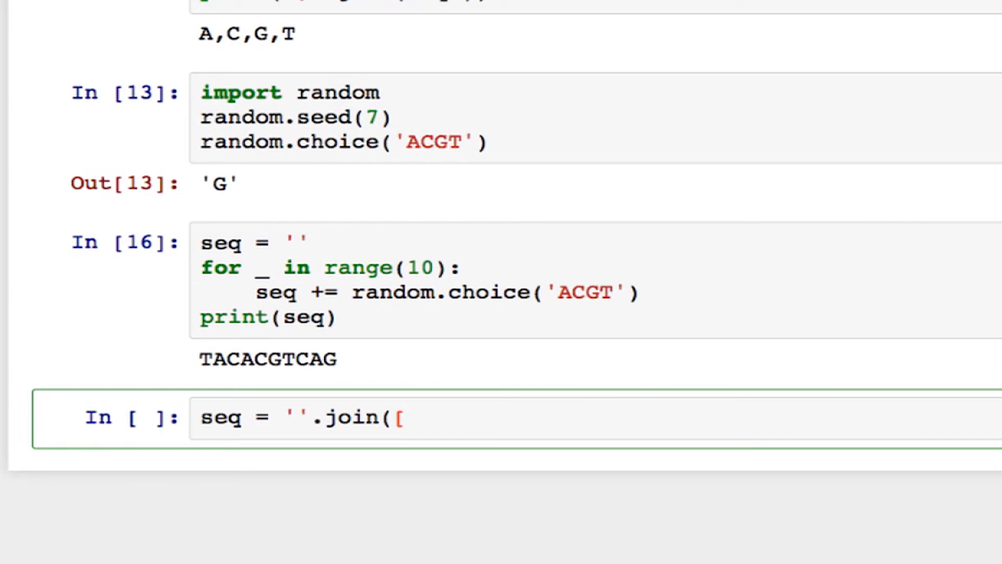
text(random.choic)
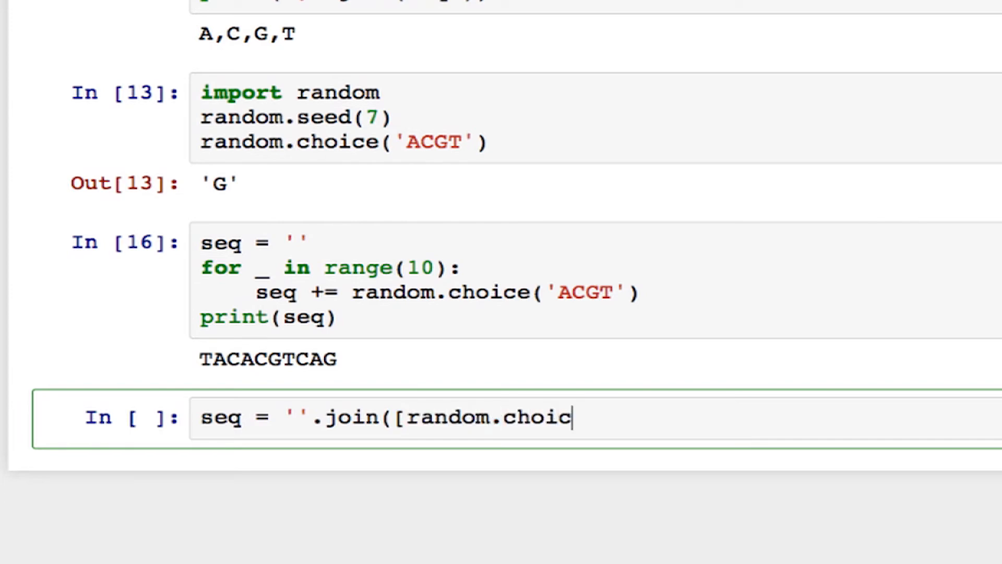
text(e('A)
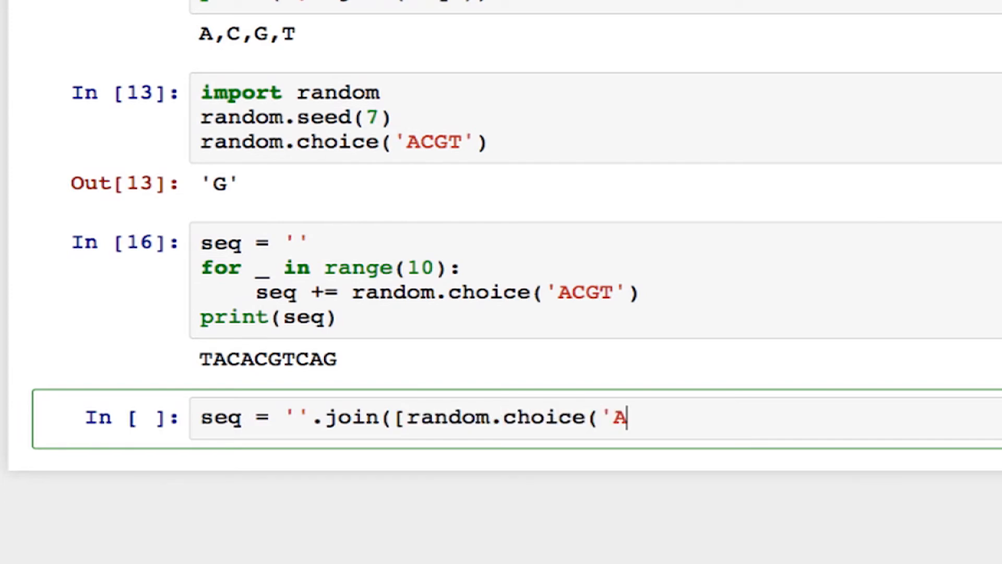
text(CGT'))
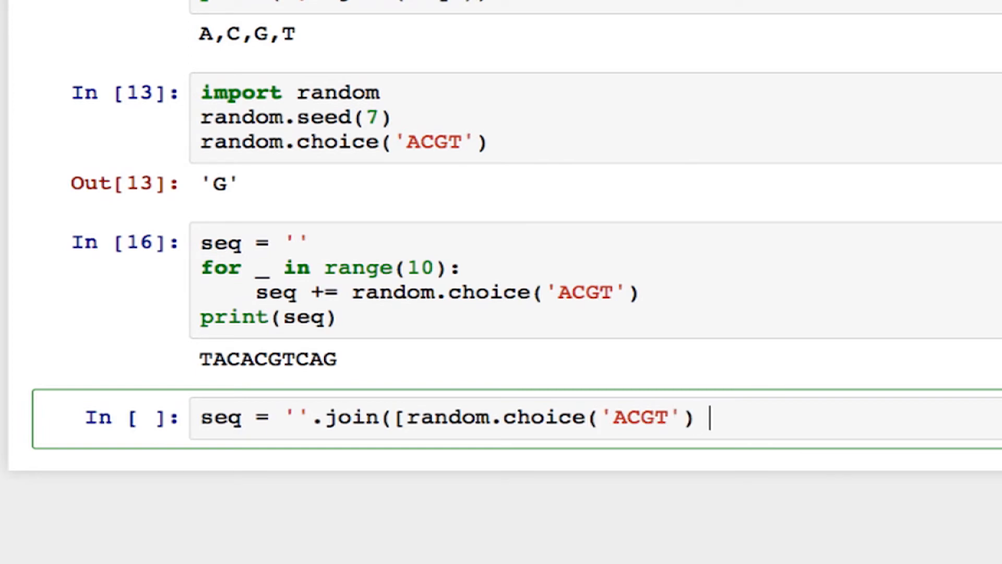
text(for _)
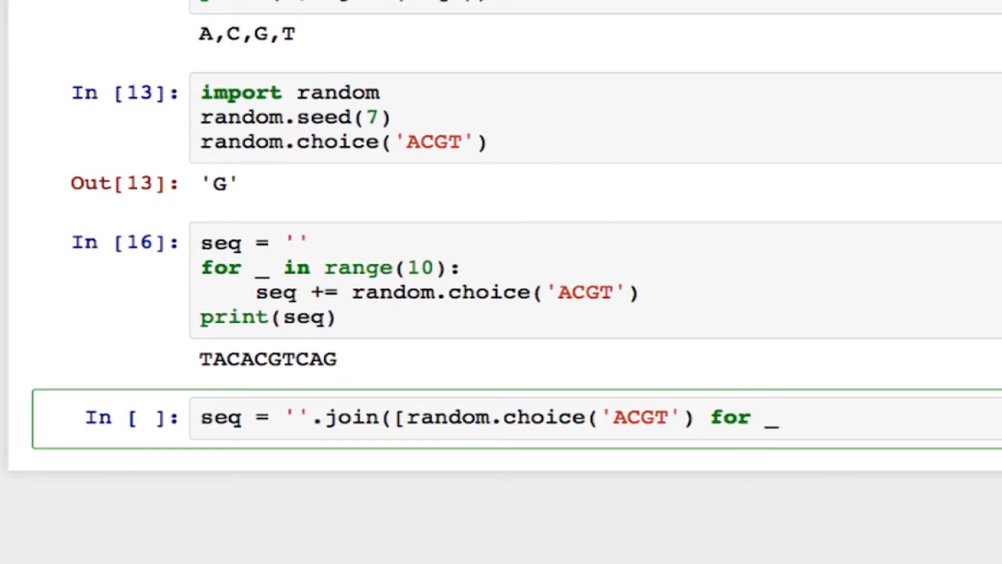
text(in rang)
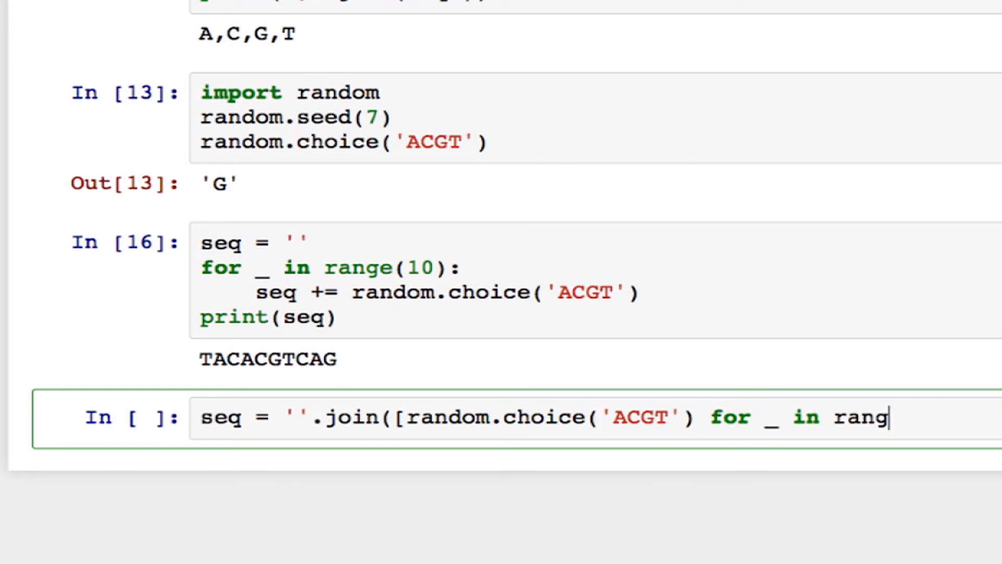
text(e(10))
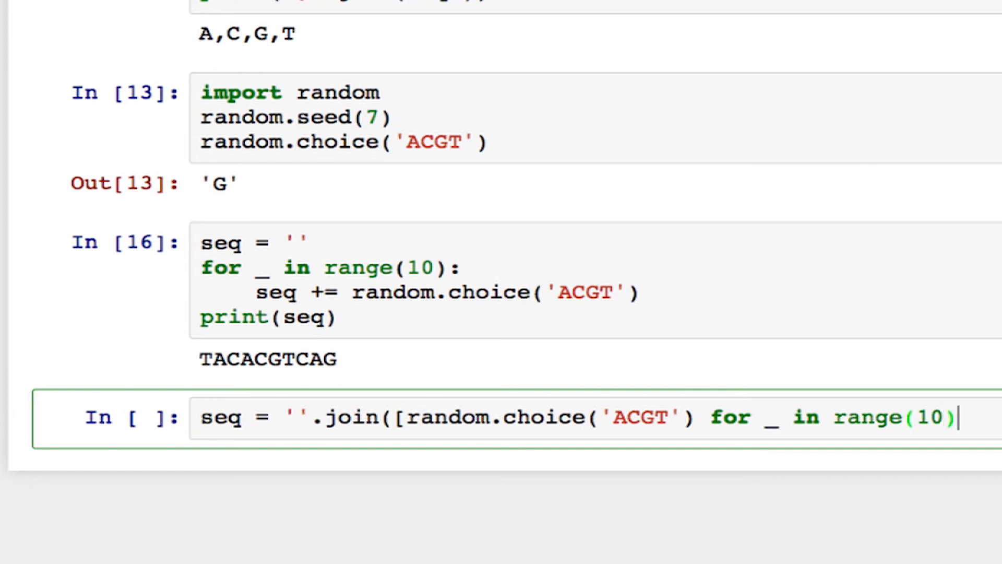
text(]))
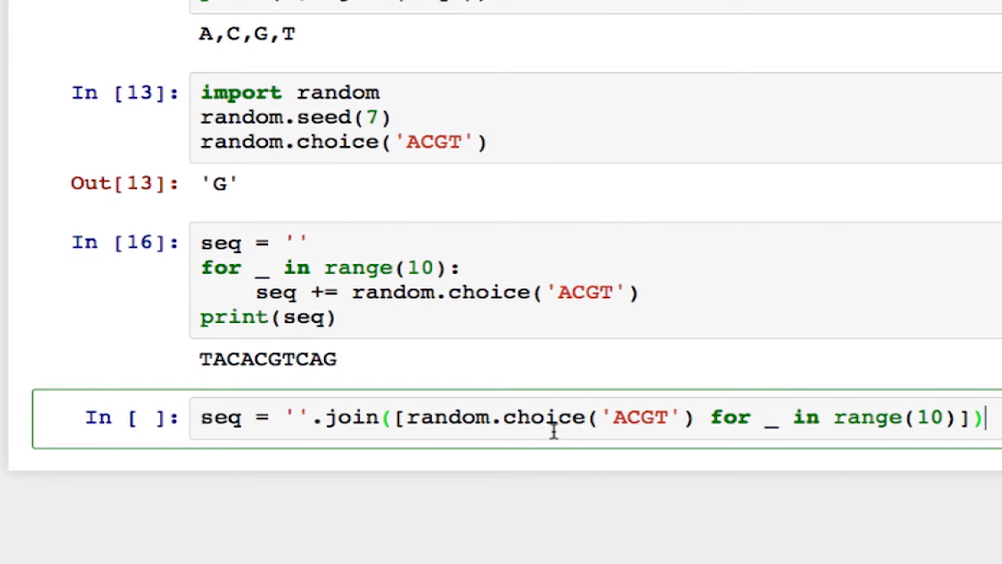
mouse_move(584, 376)
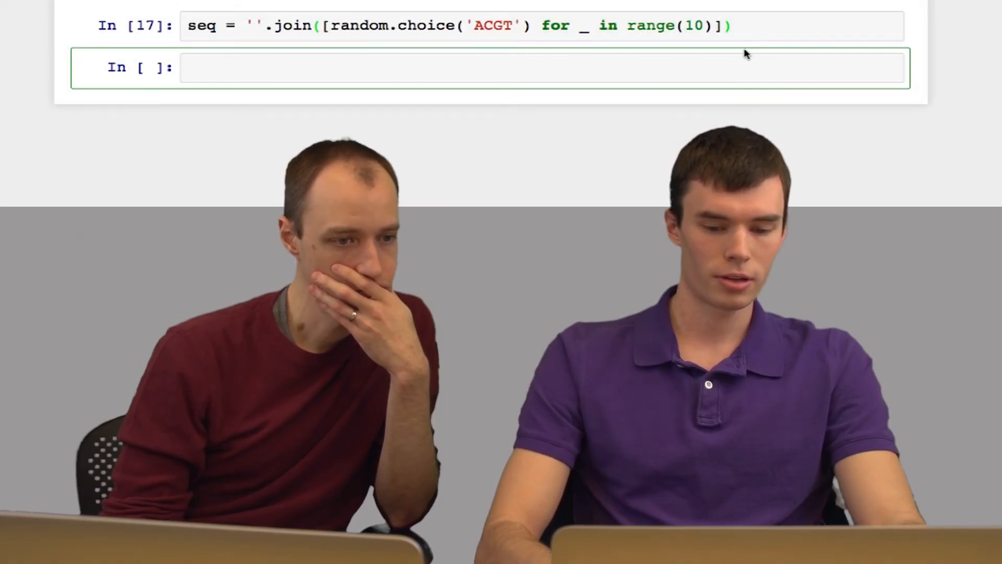
text(print(seq)
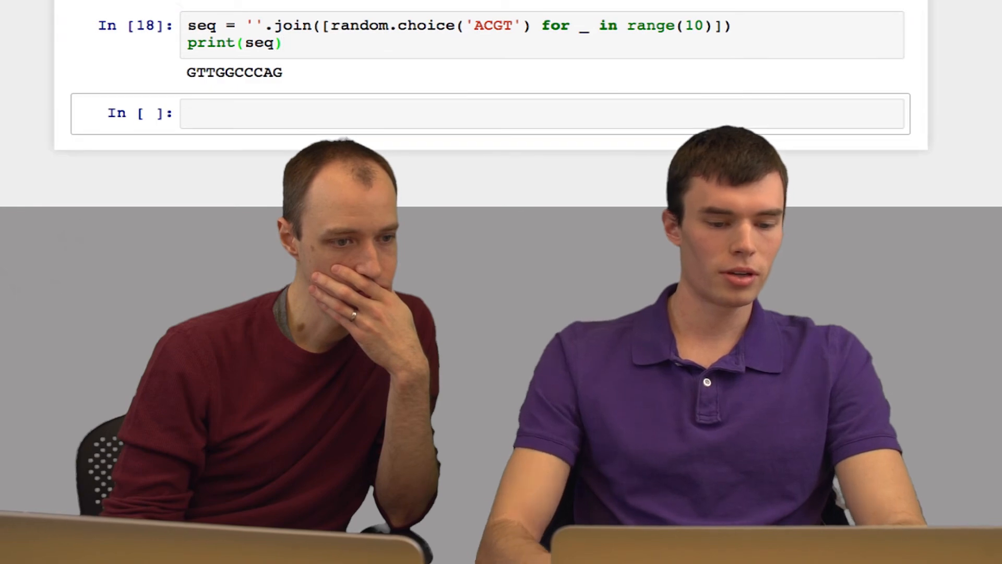
scroll(down, 3)
text(se)
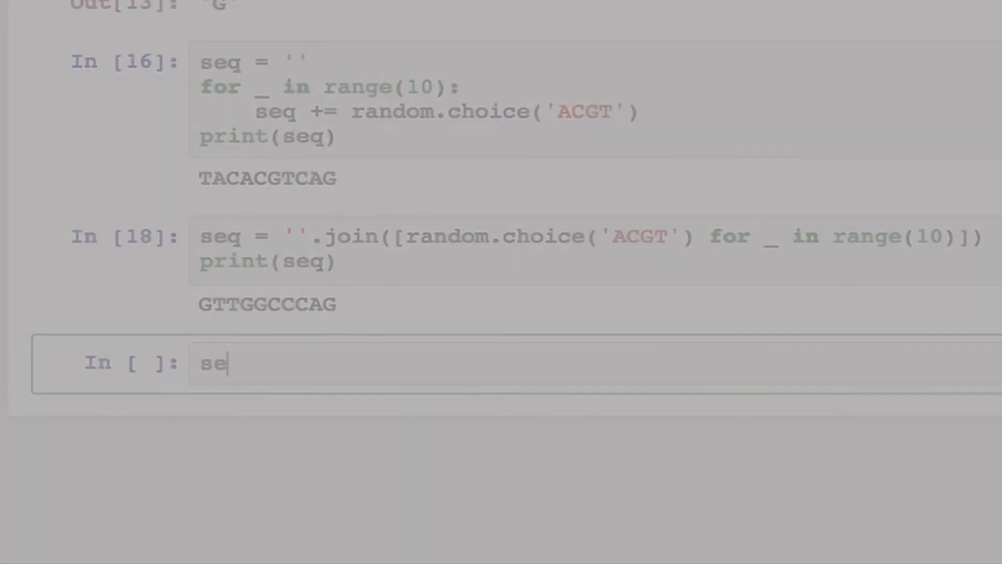
Slice the sequence with seq[1:3], returning 'TT'
text(q)
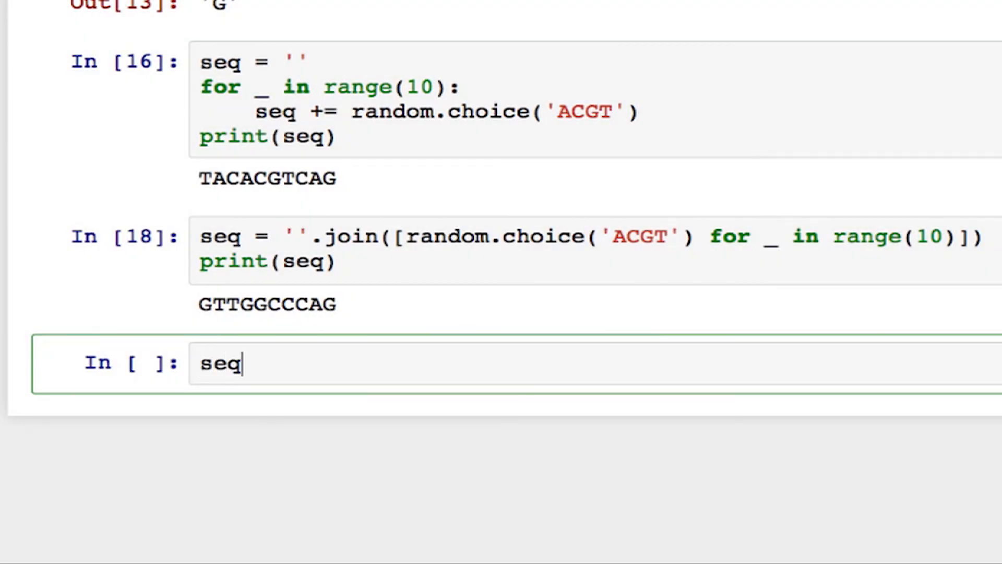
text([)
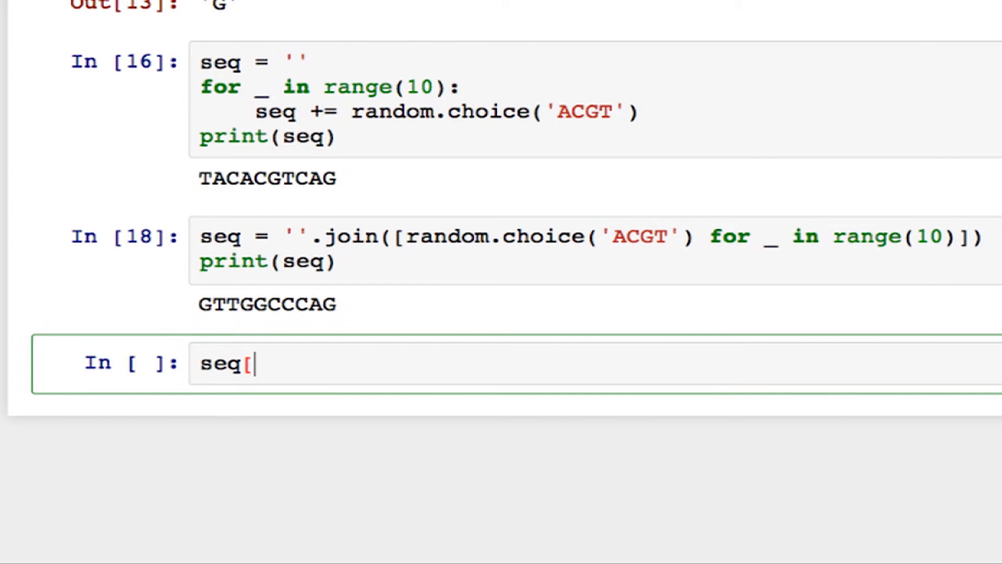
text(1:3])
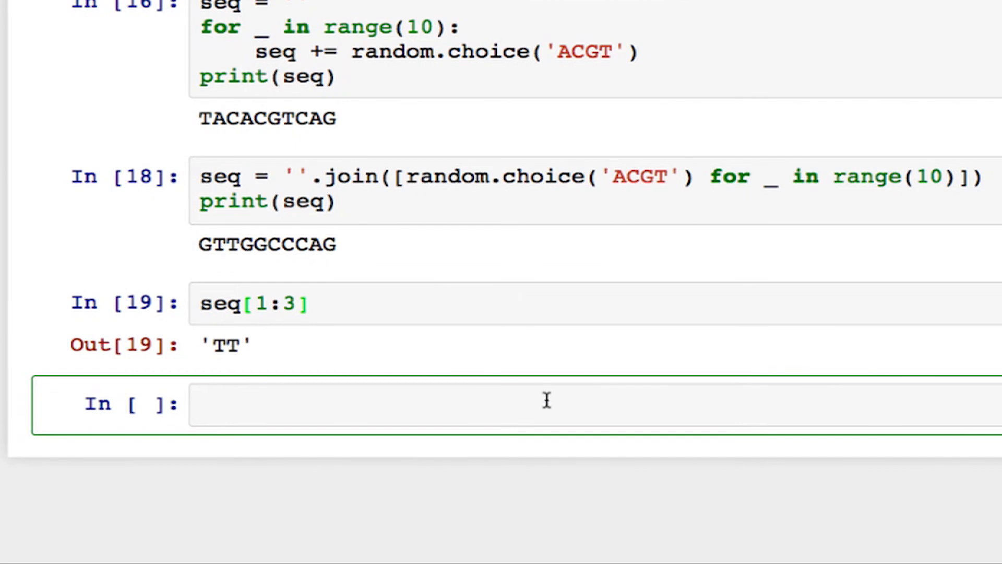
mouse_move(201, 242)
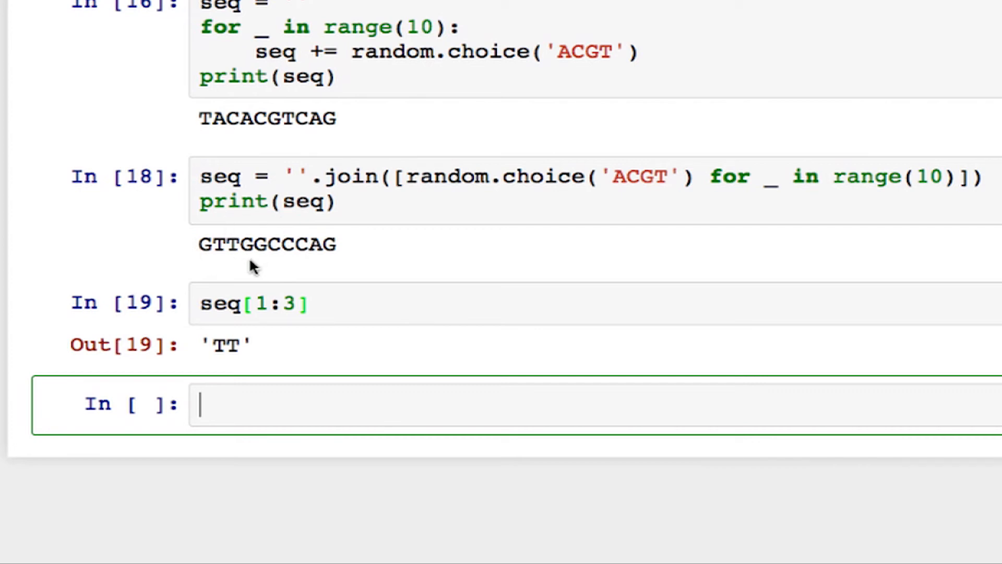
mouse_move(307, 377)
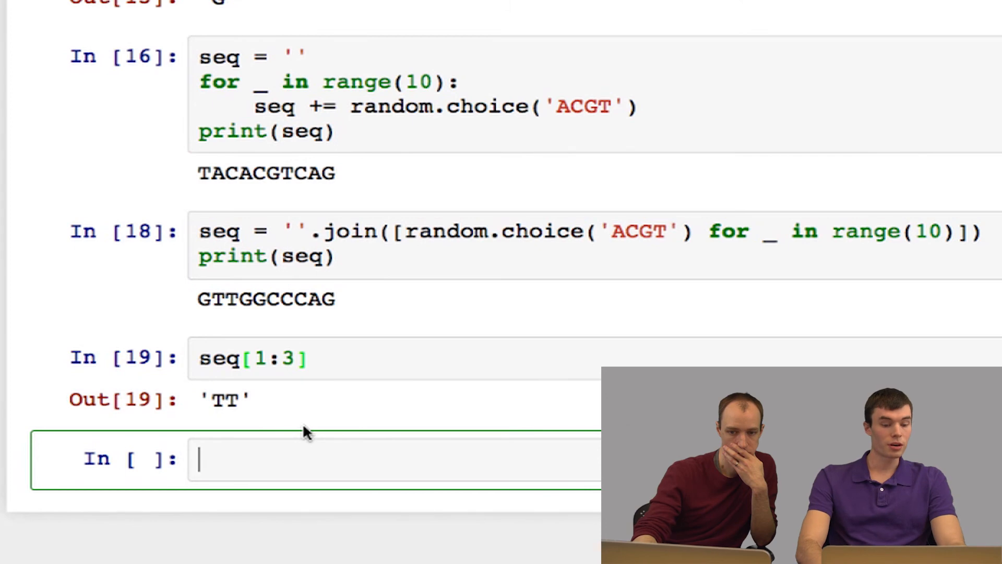
Take the first three letters with seq[:3] and seq[0:3], both returning 'GTT'
text(seq[)
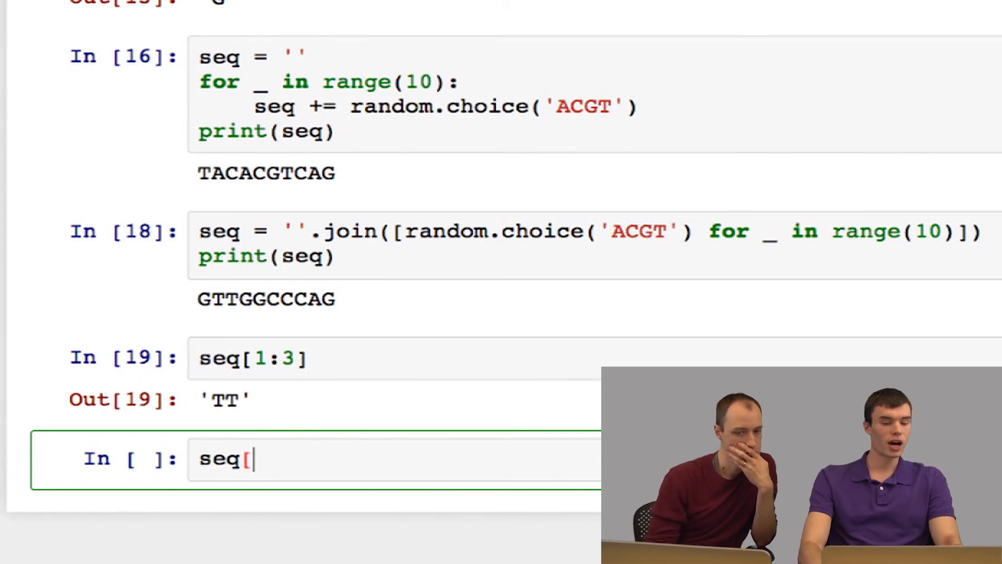
text(:)
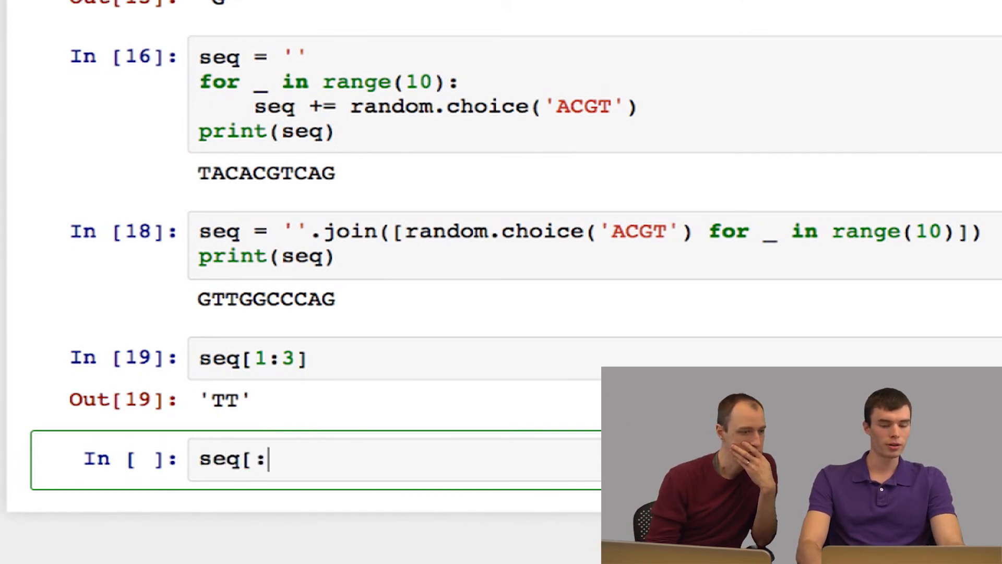
text(3)
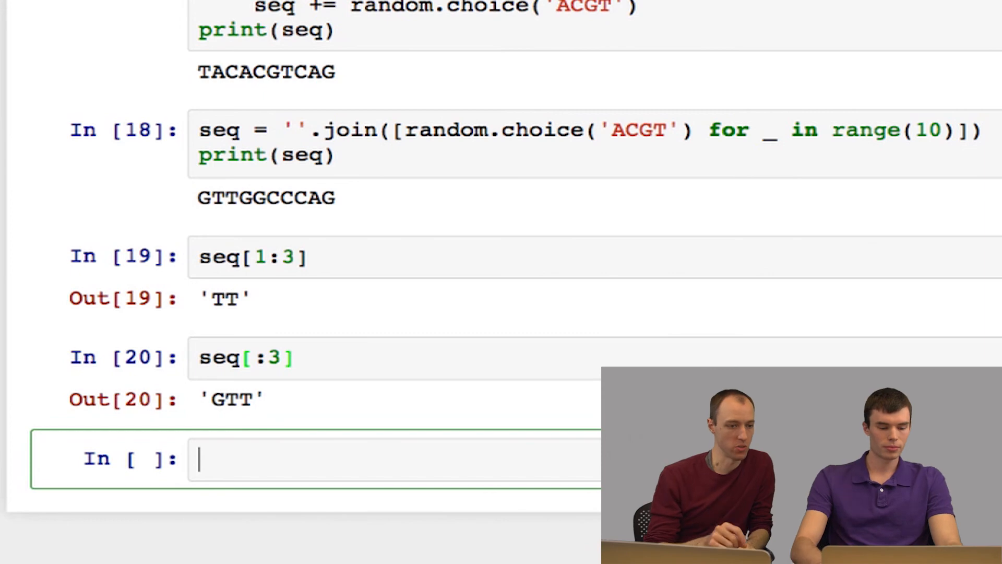
text(seq[0:3)
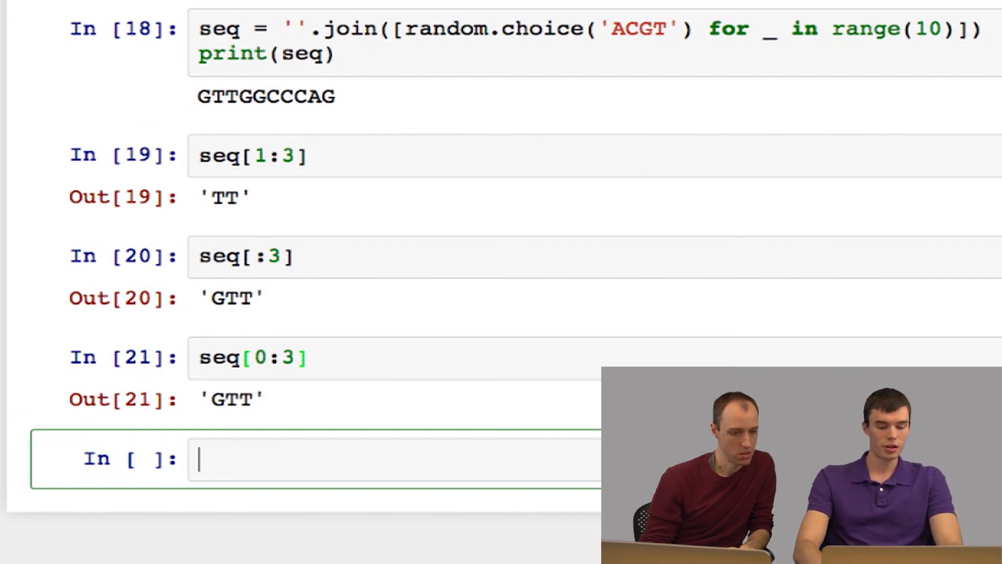
Write seq[7:], extend it to seq[7:len(seq)], and run it to get 'CAG'
text(seq[7)
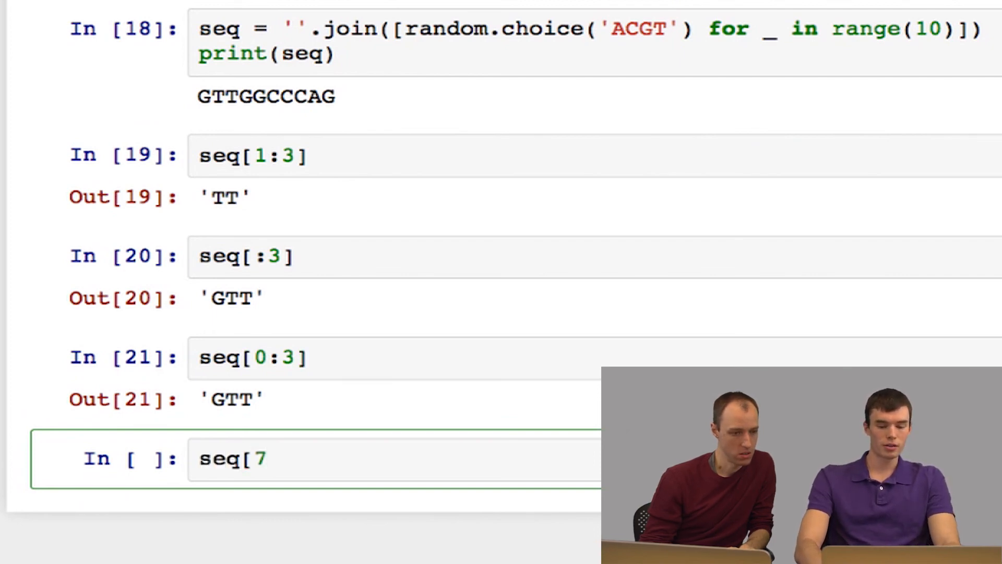
text(:])
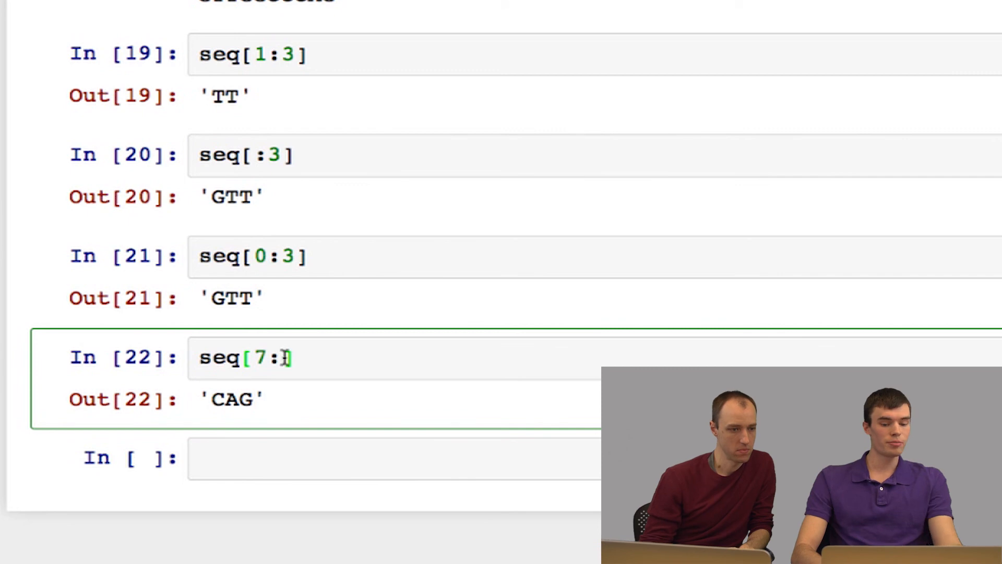
text(len)
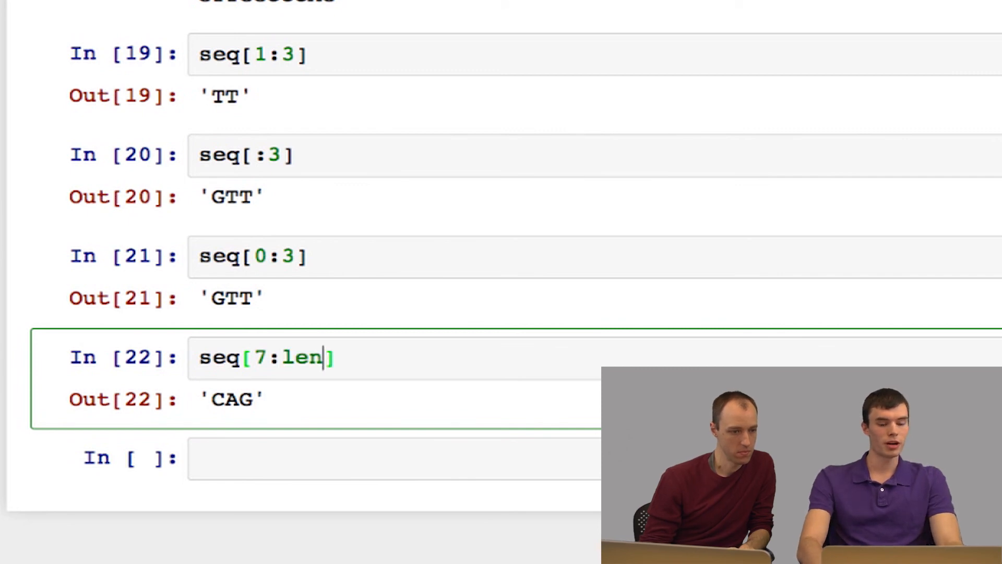
text((seq))
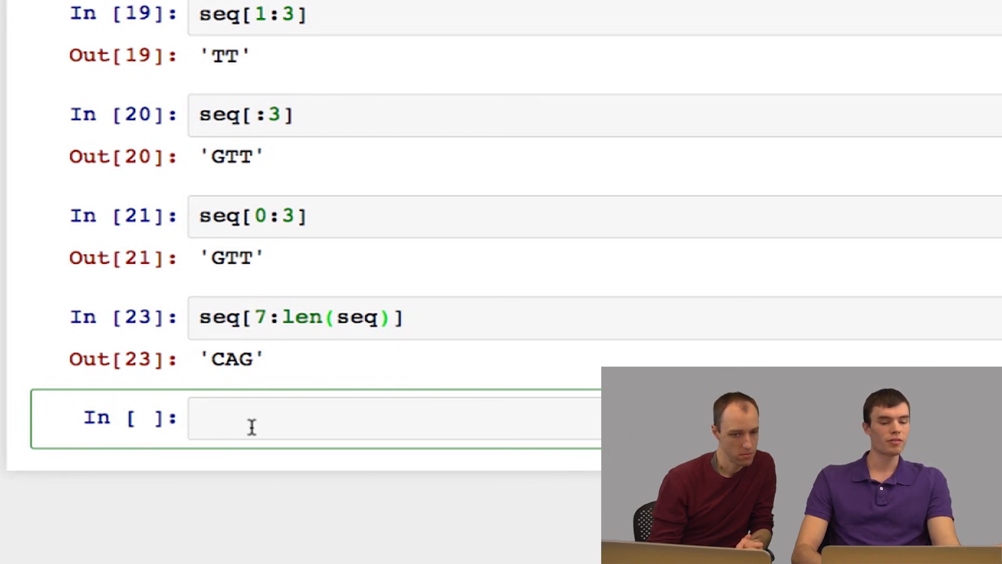
Run seq[-3] to get 'C', then write seq[-3:] in a new cell
scroll(down, 3)
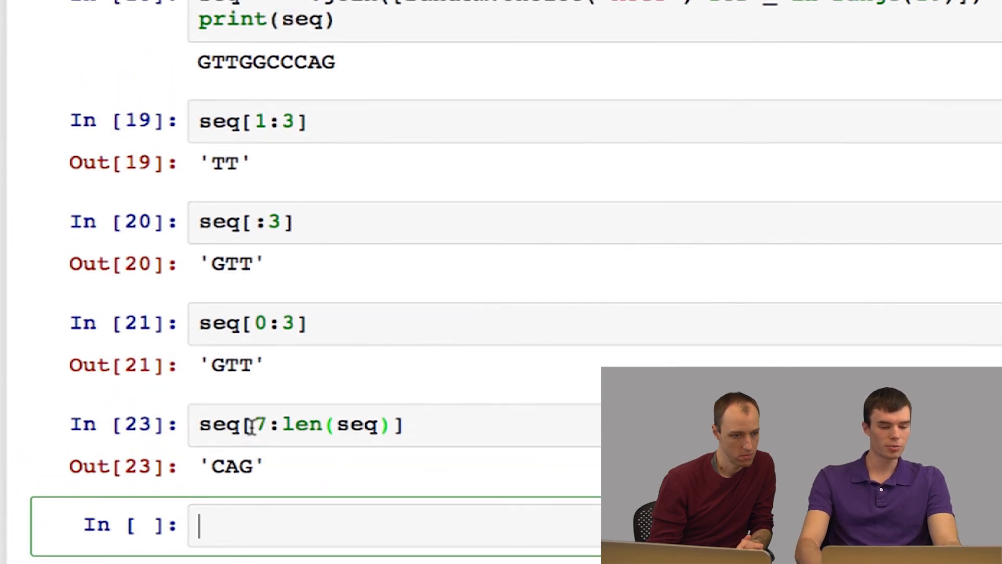
text(seq[-3)
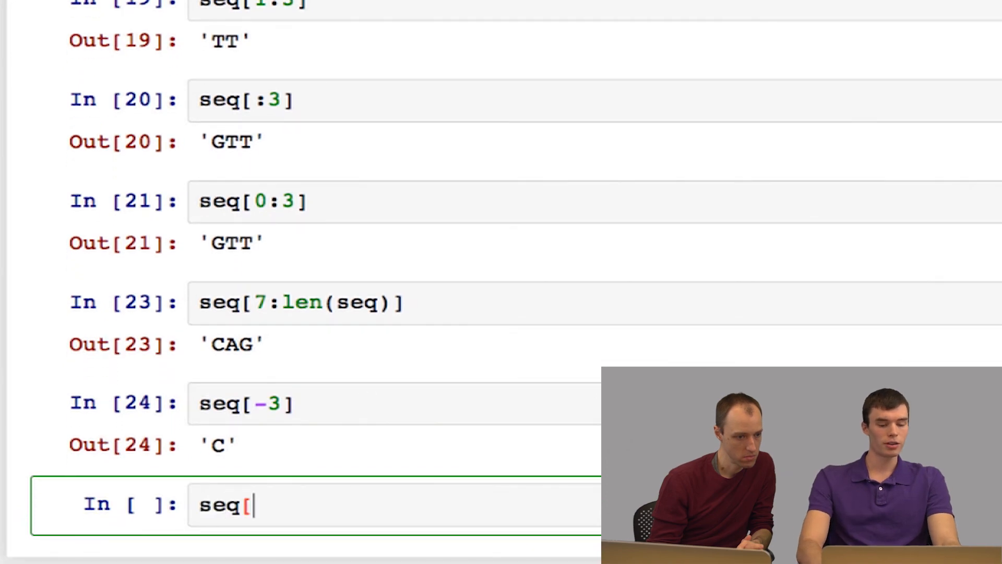
text(-3:)
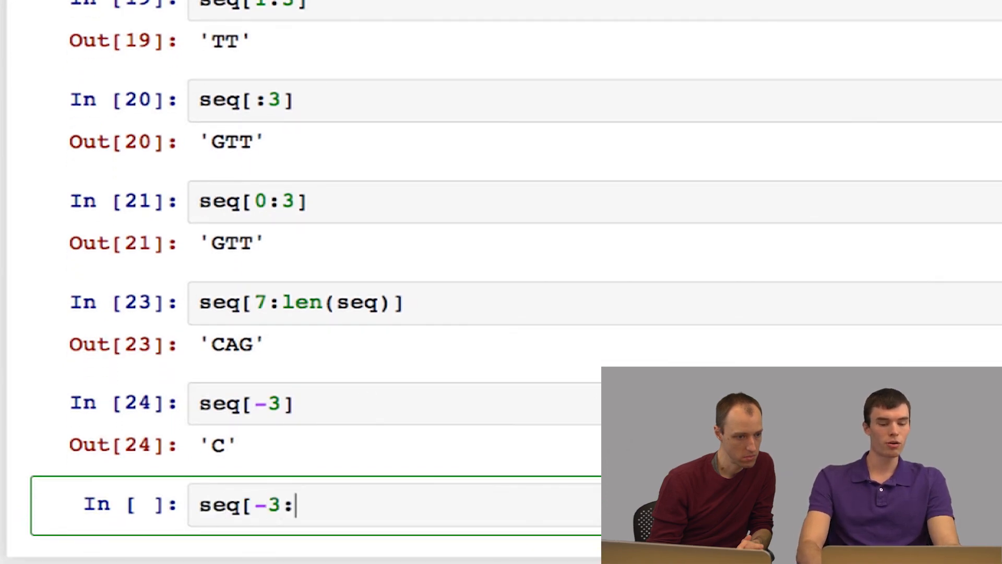
text(])
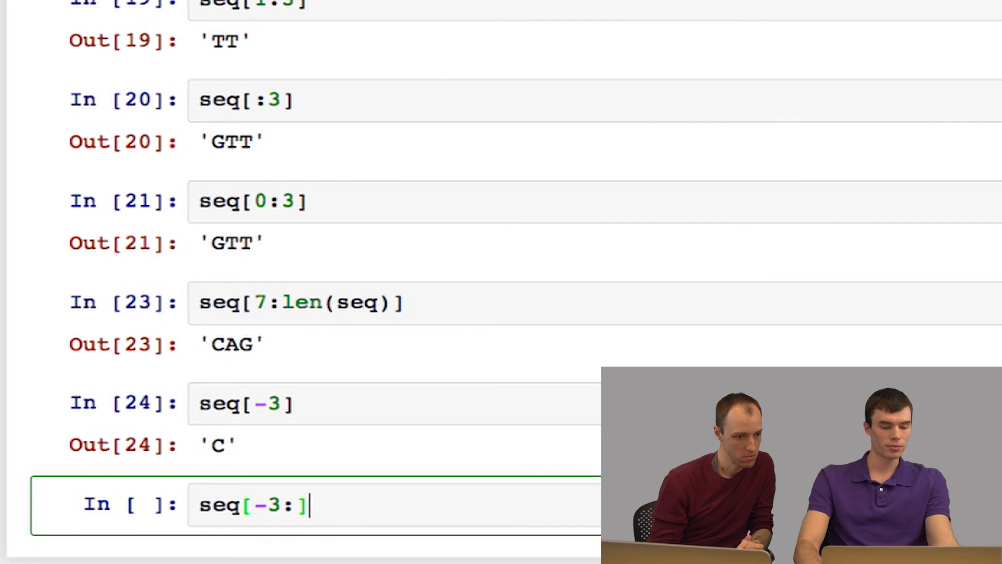